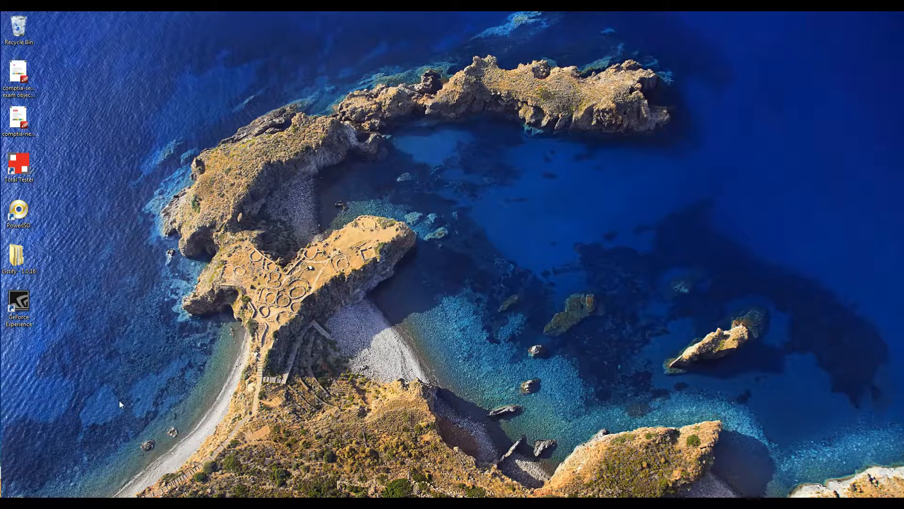
mouse_move(91, 449)
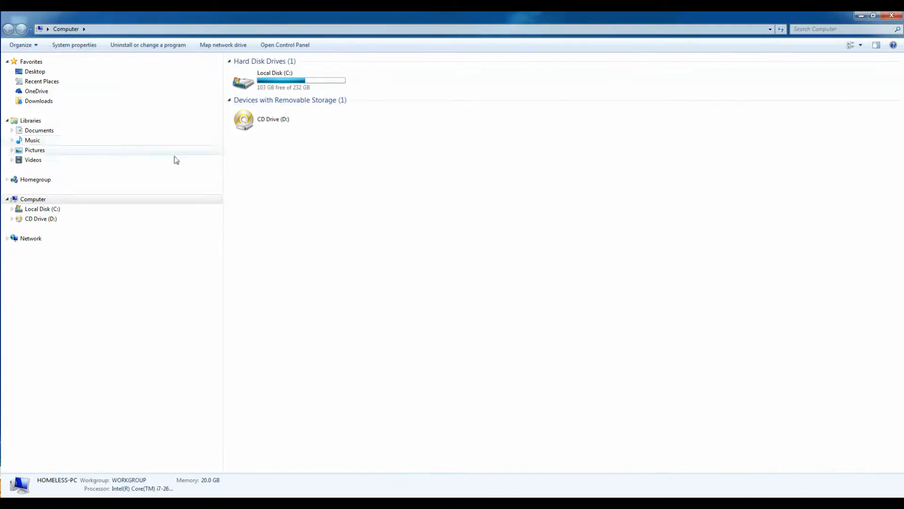
Open the Computer window on the way to All Control Panel Items.
double_click(274, 81)
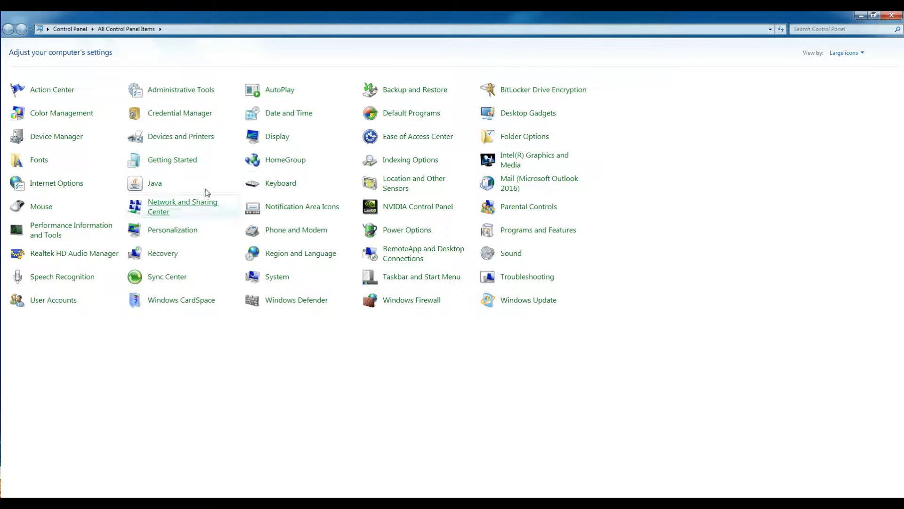
Review the installed programs list in Programs and Features by scrolling through it.
left_click(538, 230)
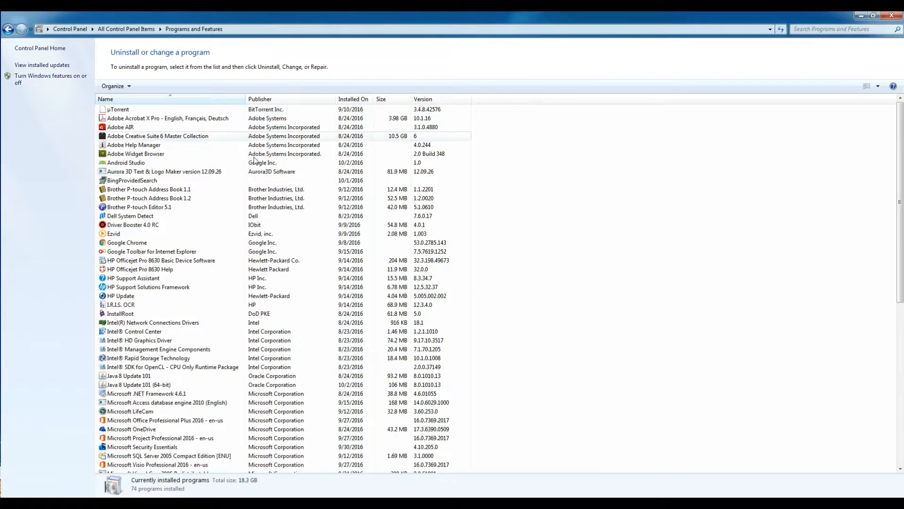
scroll("down", 3)
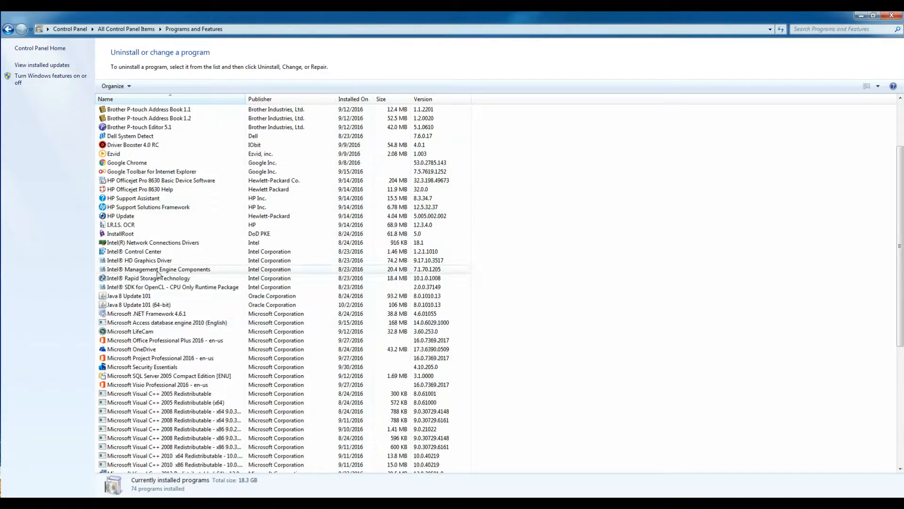
scroll("down", 3)
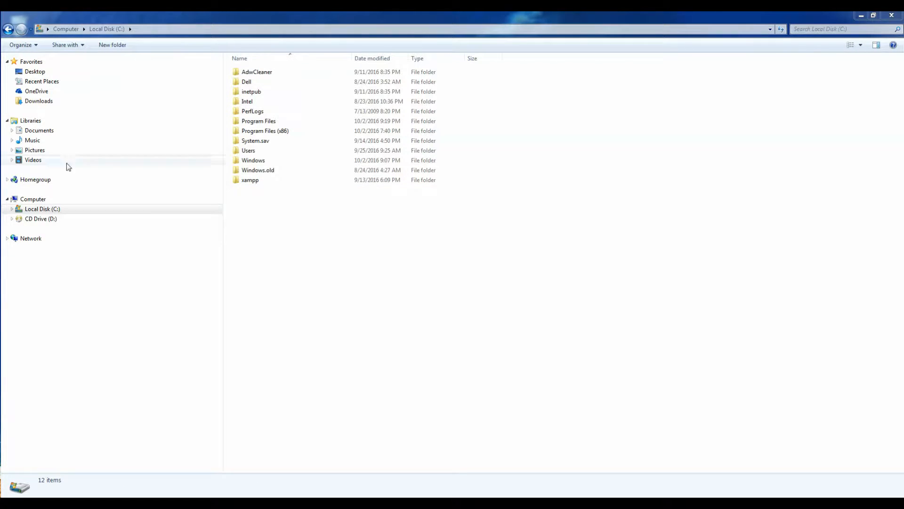
View the System properties page for Computer, then return to the Computer drives view.
right_click(33, 199)
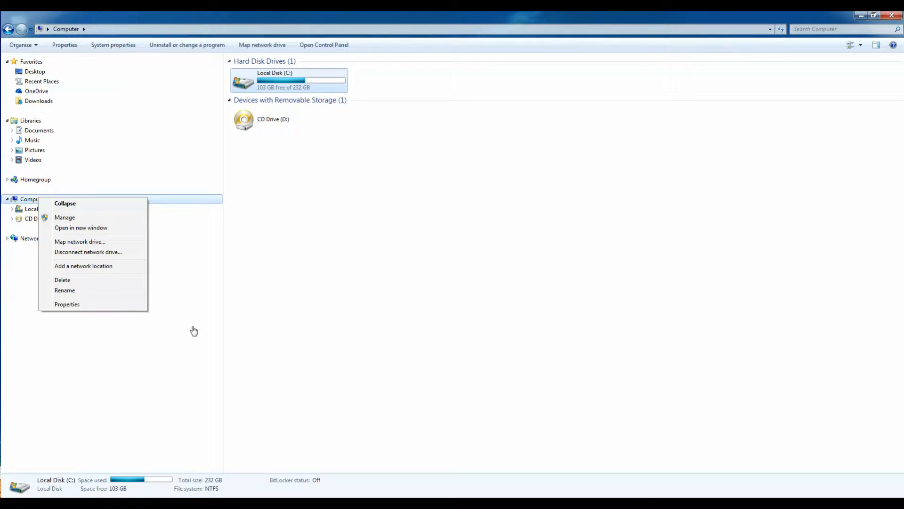
left_click(67, 305)
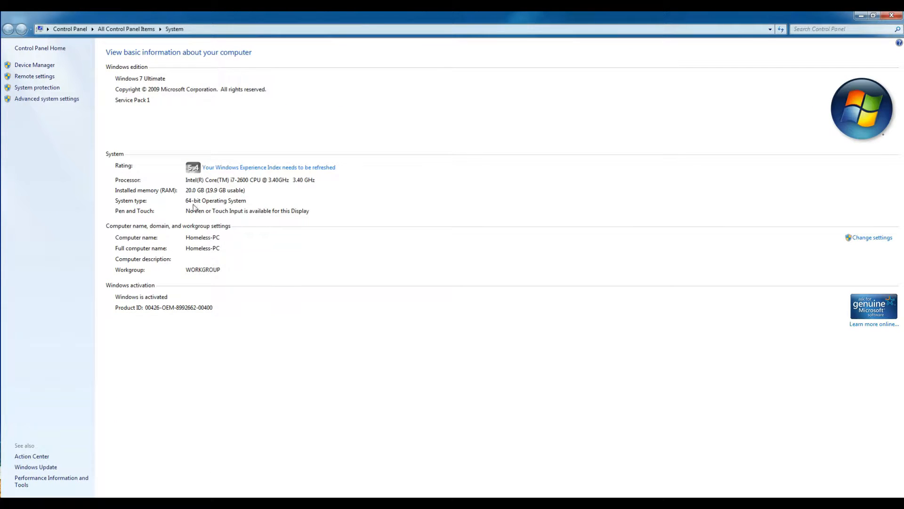
mouse_move(184, 177)
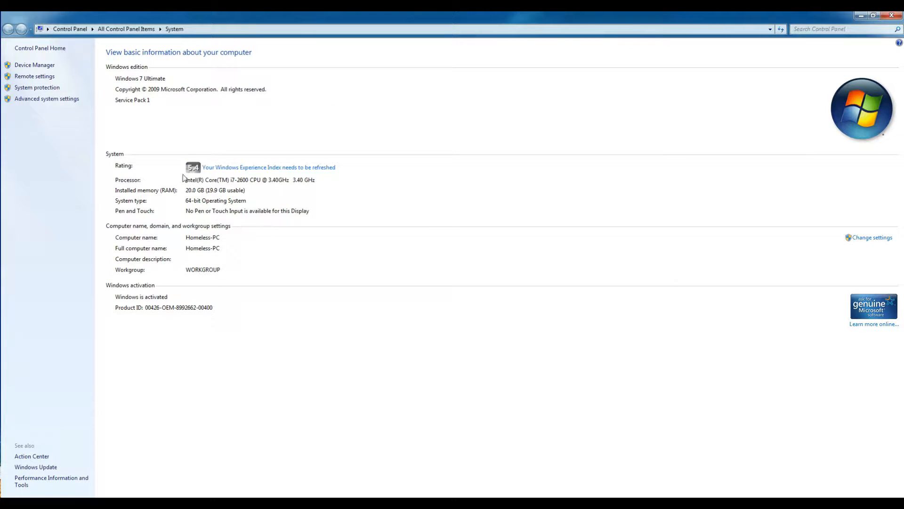
mouse_move(154, 96)
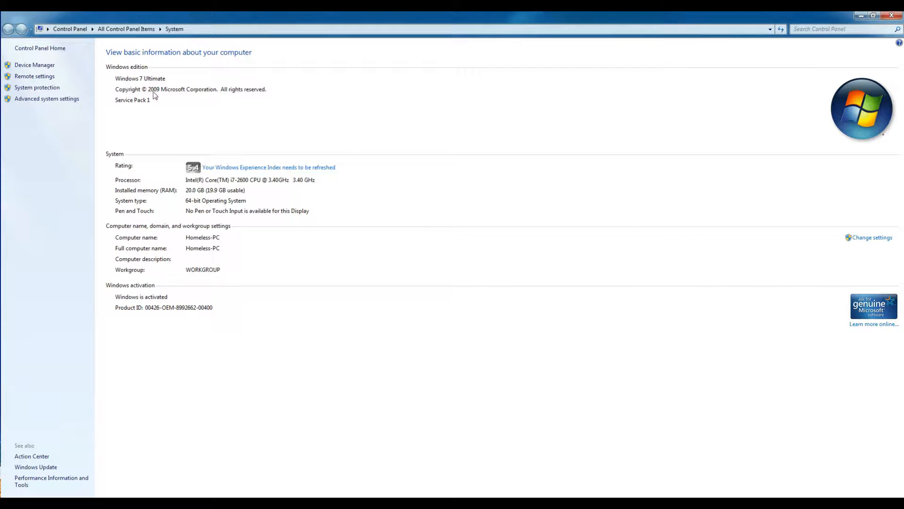
right_click(30, 198)
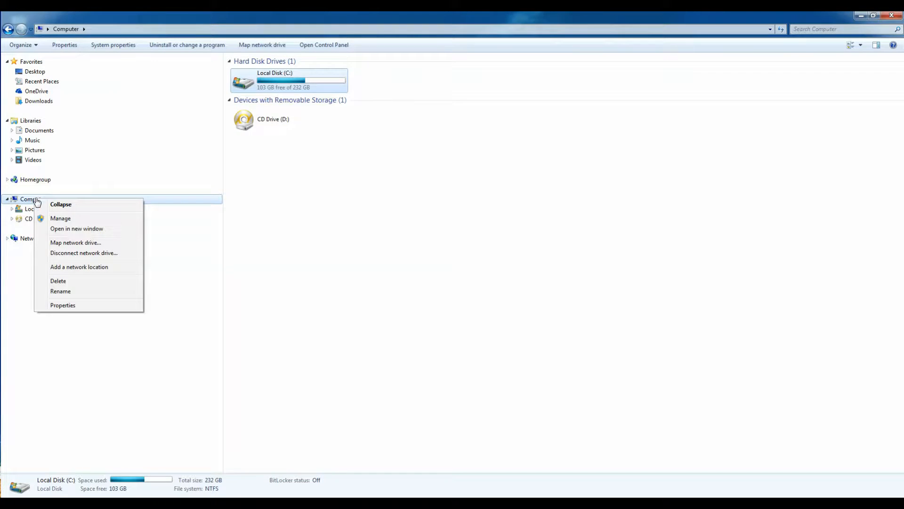
Reach Disk Management via Manage and initialize the new 953.87 GB Disk 0 as MBR, window maximized.
left_click(60, 218)
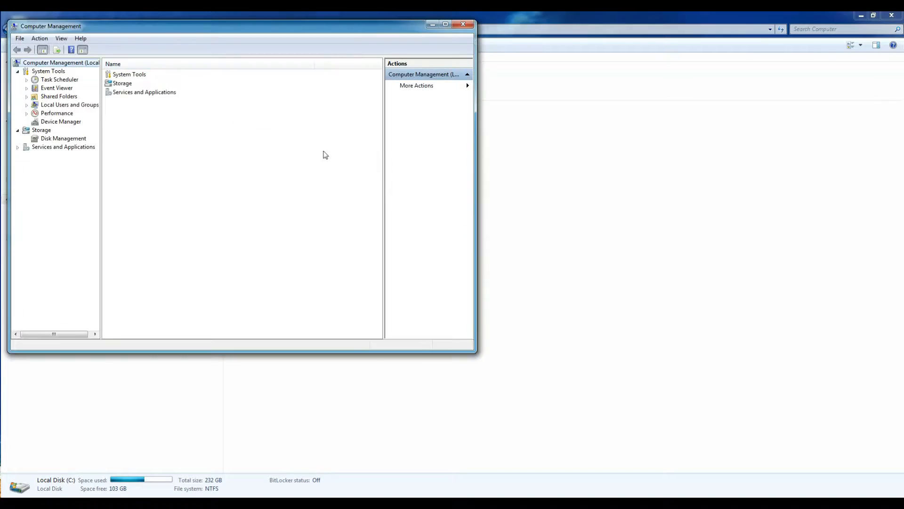
left_click(61, 122)
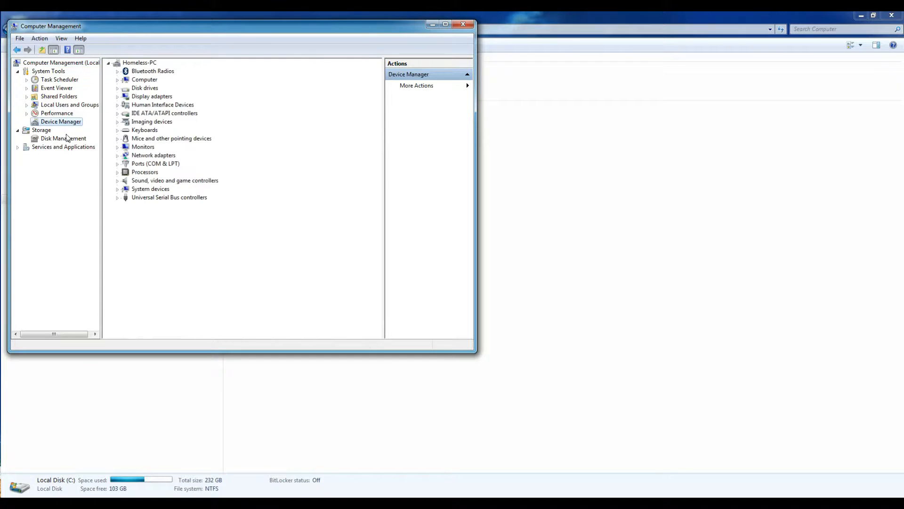
left_click(63, 138)
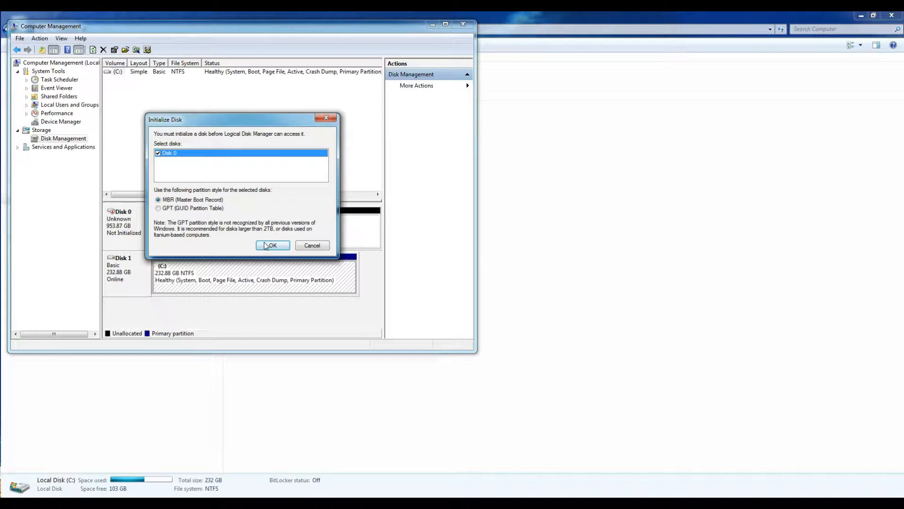
left_click(273, 244)
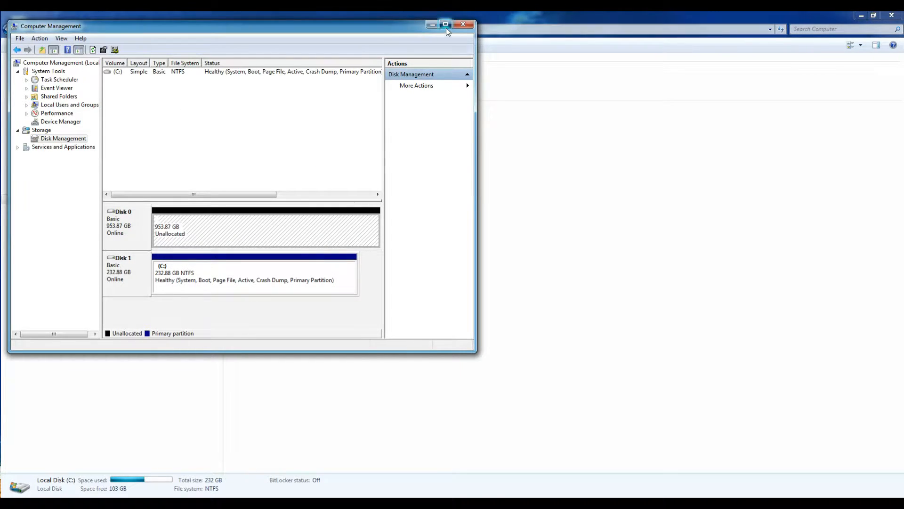
left_click(445, 24)
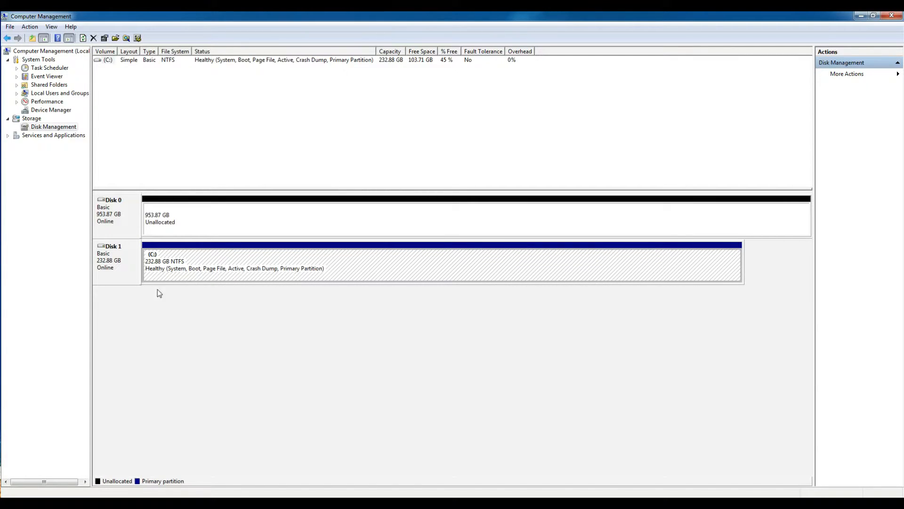
mouse_move(276, 268)
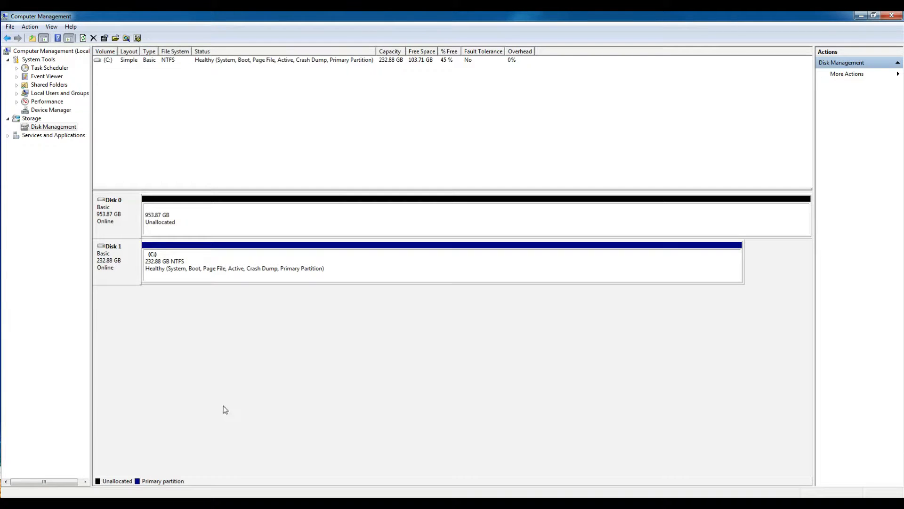
mouse_move(161, 353)
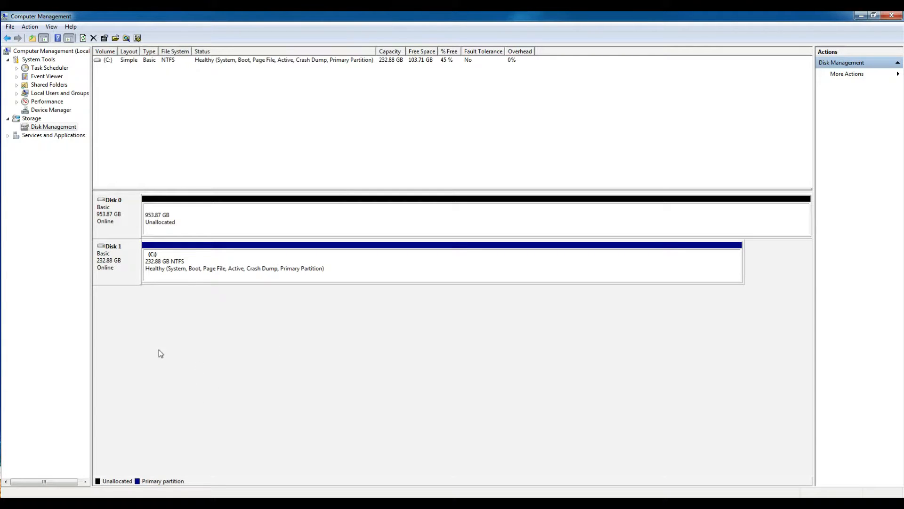
mouse_move(182, 383)
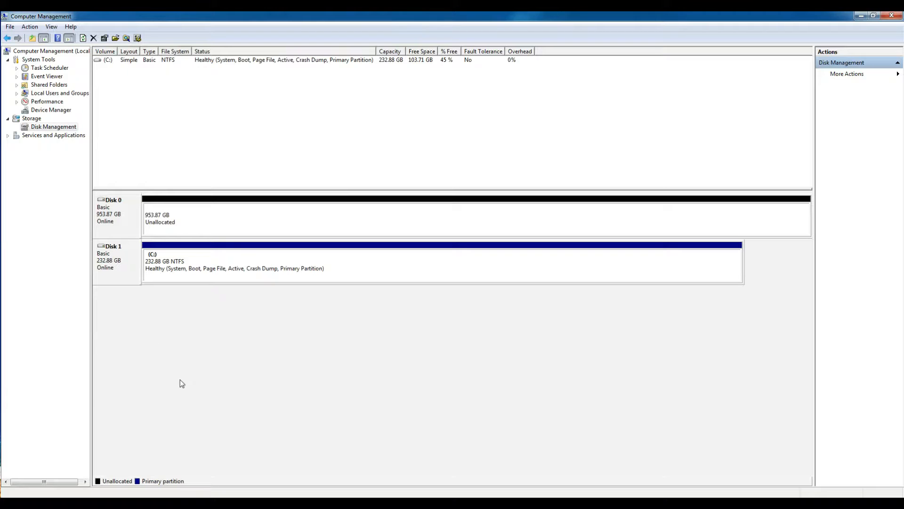
mouse_move(244, 353)
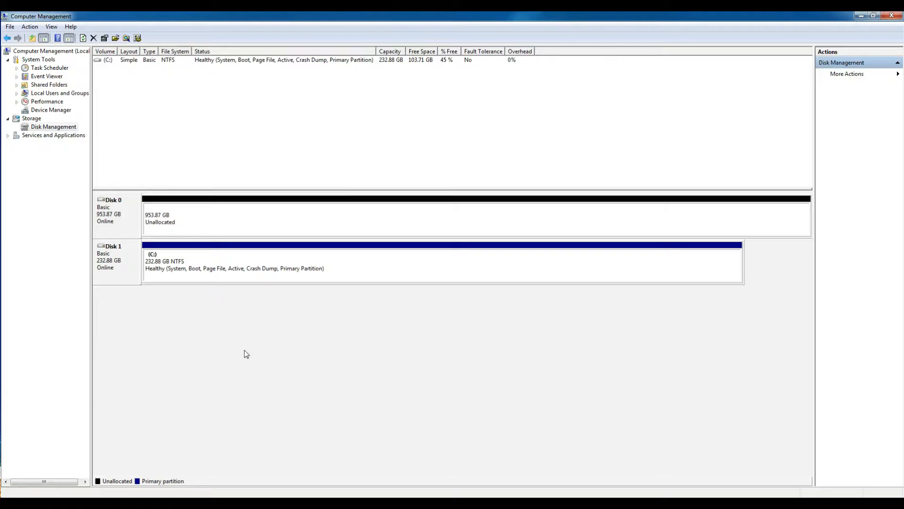
mouse_move(277, 355)
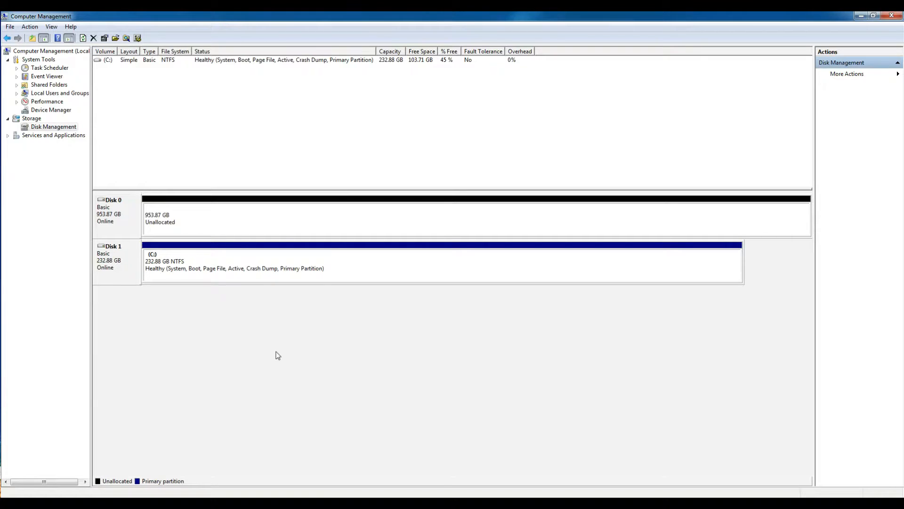
mouse_move(387, 361)
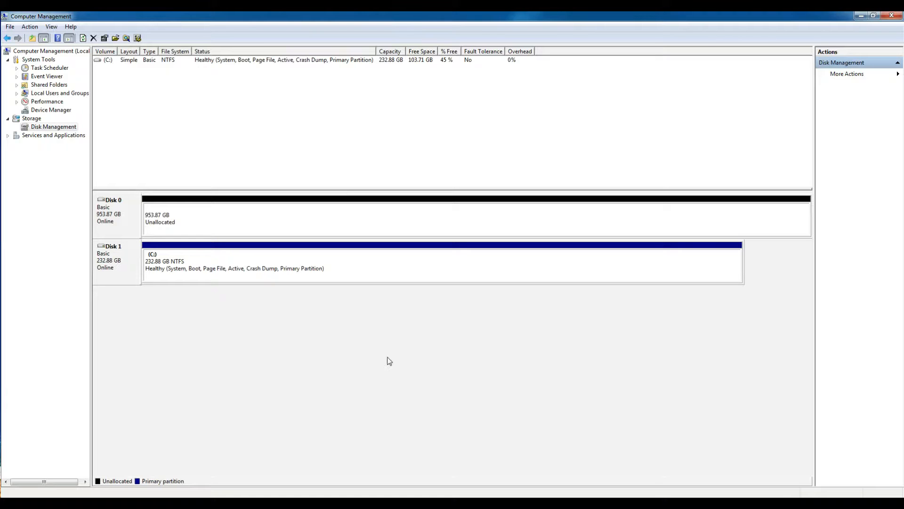
mouse_move(568, 196)
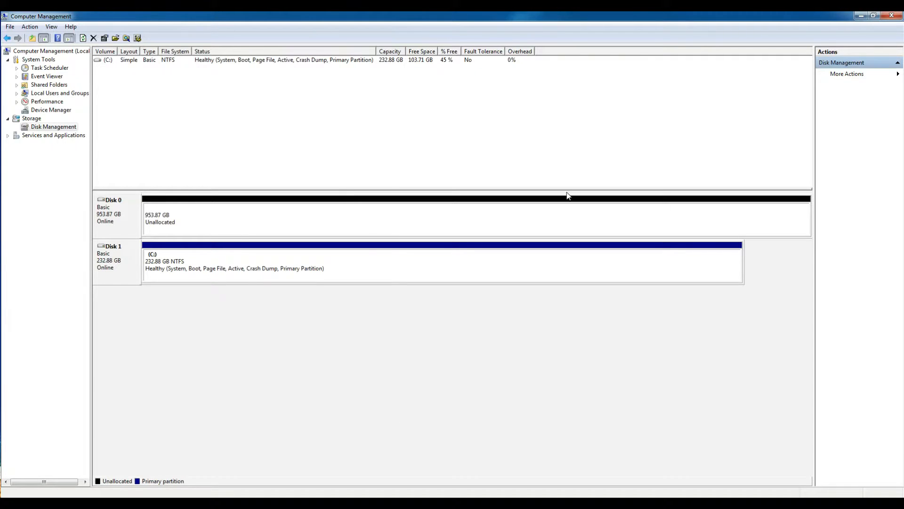
mouse_move(198, 253)
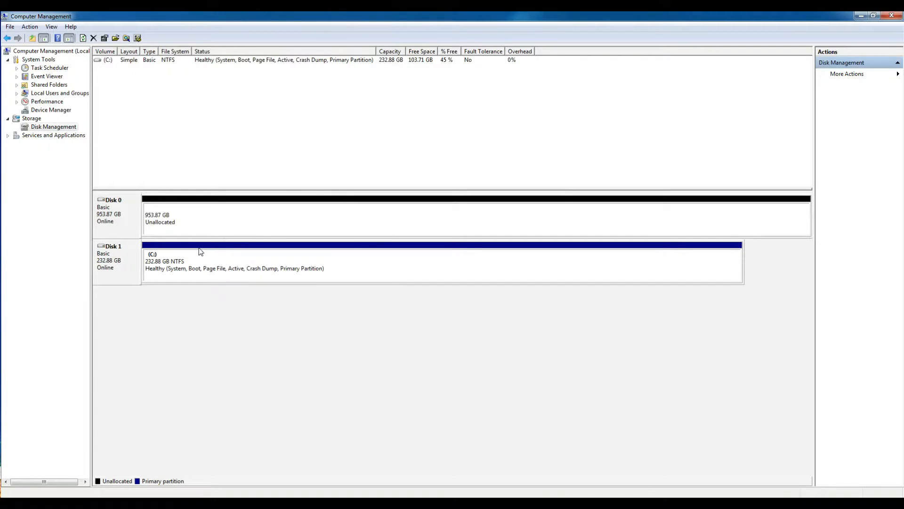
mouse_move(169, 225)
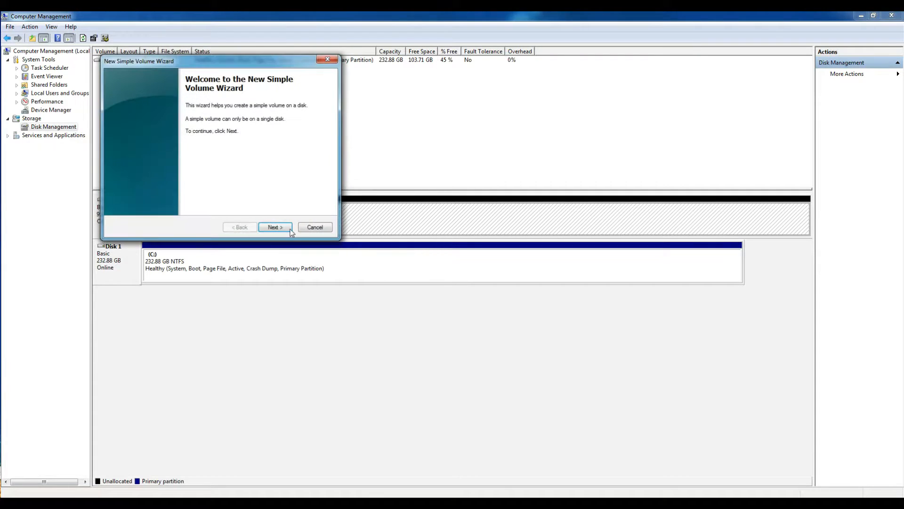
Accept the full volume size and a drive letter in the New Simple Volume Wizard.
left_click(274, 227)
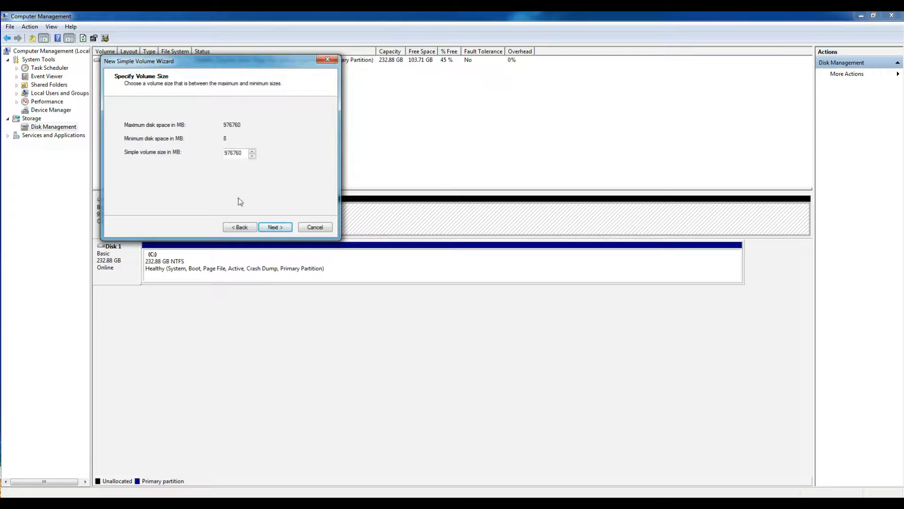
triple_click(234, 153)
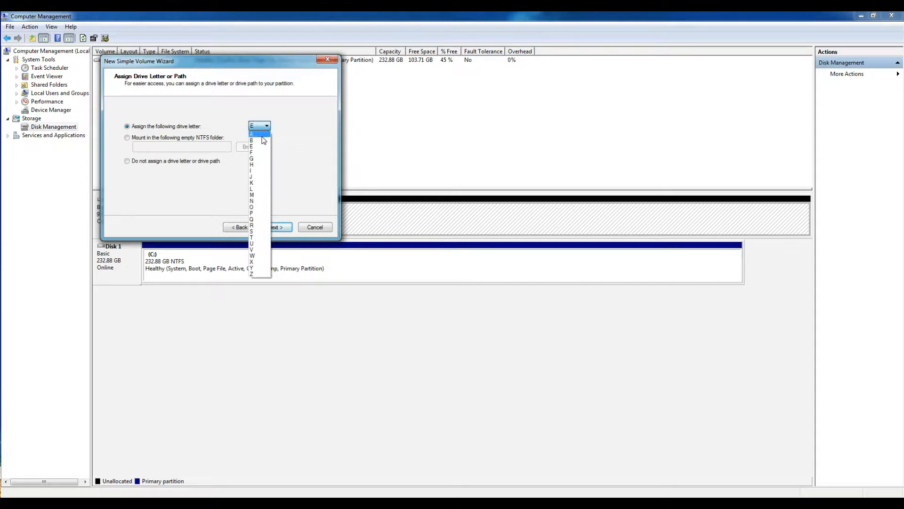
left_click(251, 133)
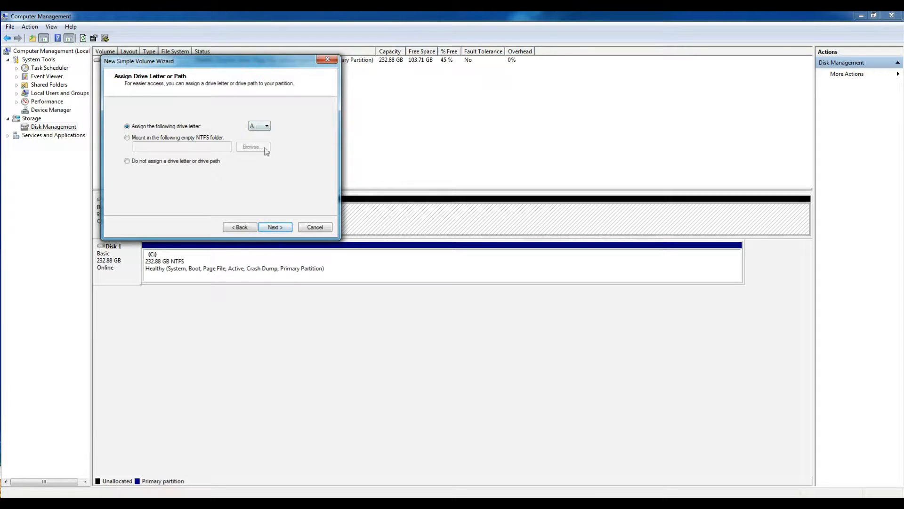
left_click(276, 227)
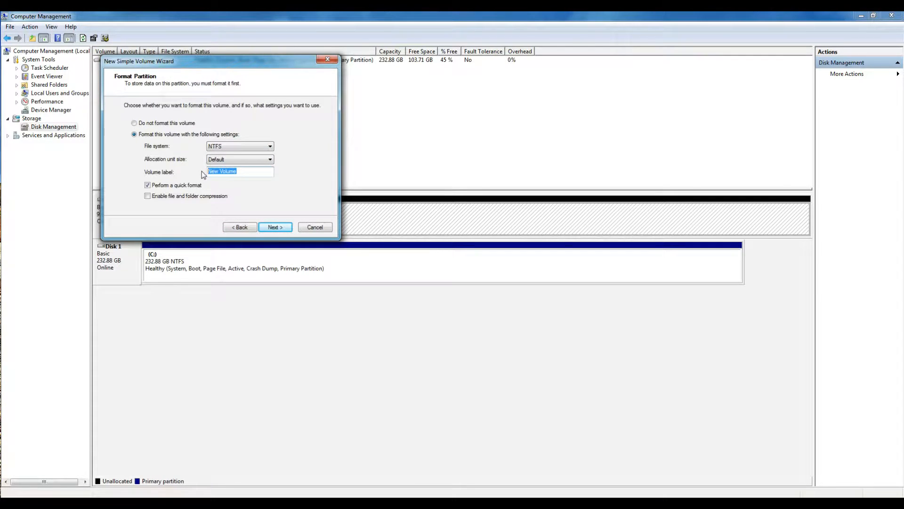
Quick-format the volume as NTFS labelled EVO and finish creating it.
type("E")
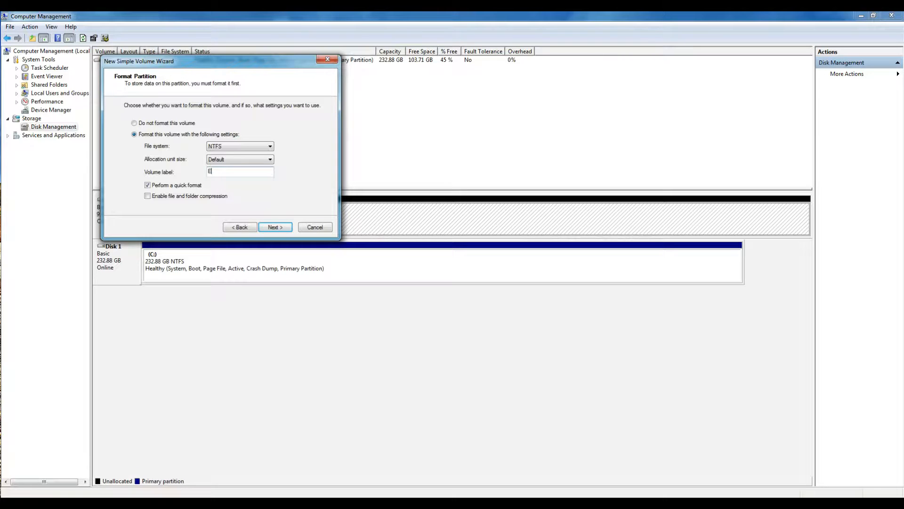
type("VO")
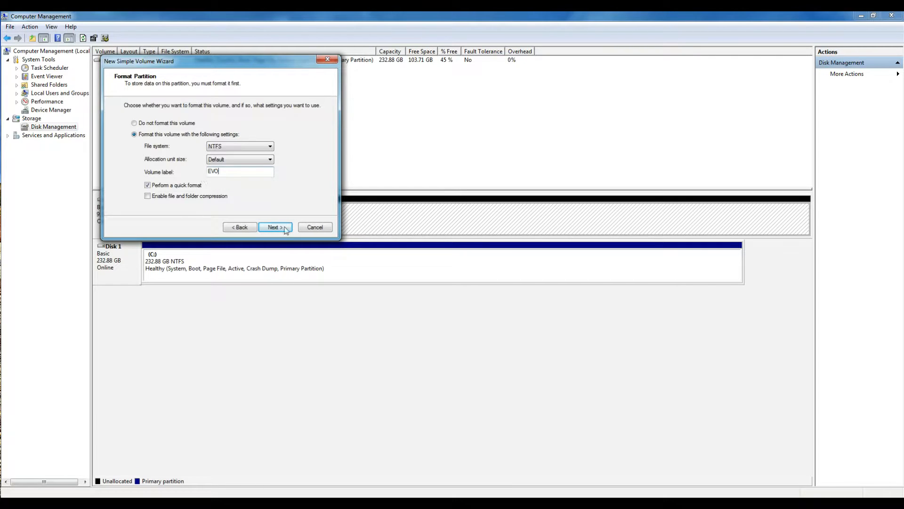
left_click(275, 228)
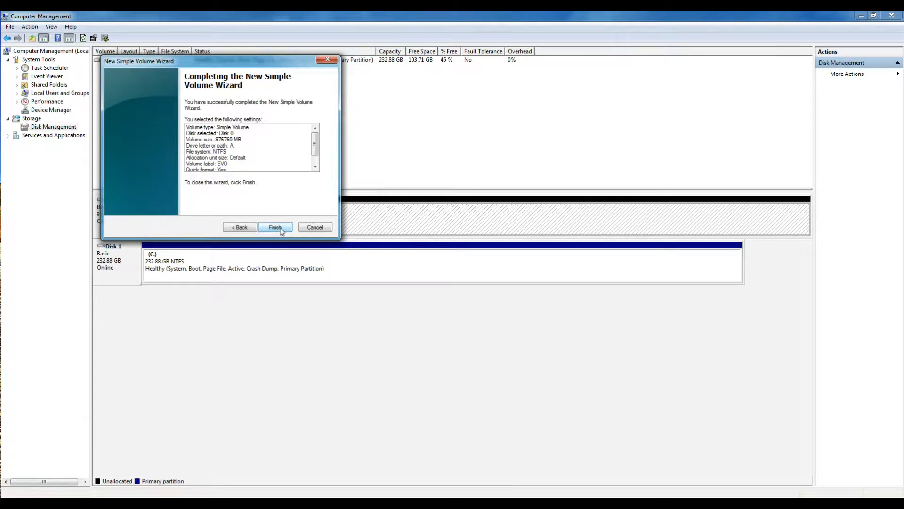
left_click(275, 227)
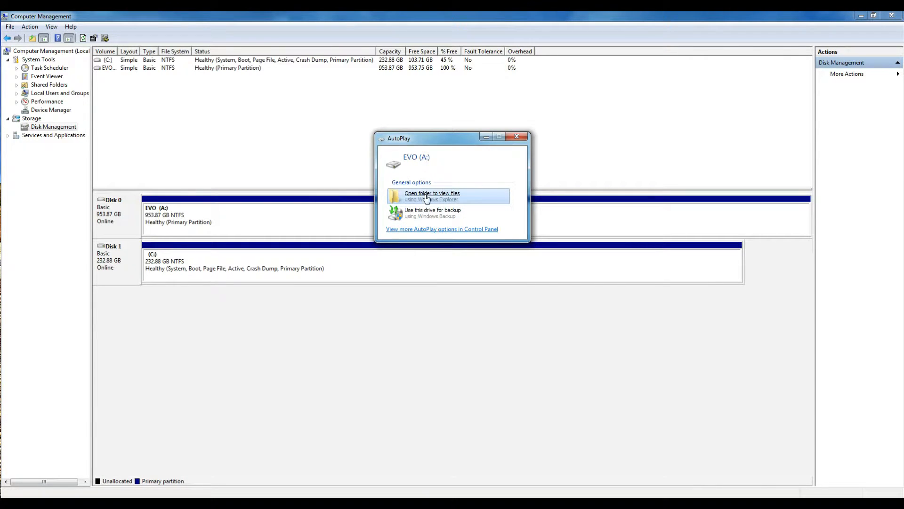
Browse from the EVO drive to Downloads and launch the Paragon Migrate OS to SSD folder.
left_click(432, 196)
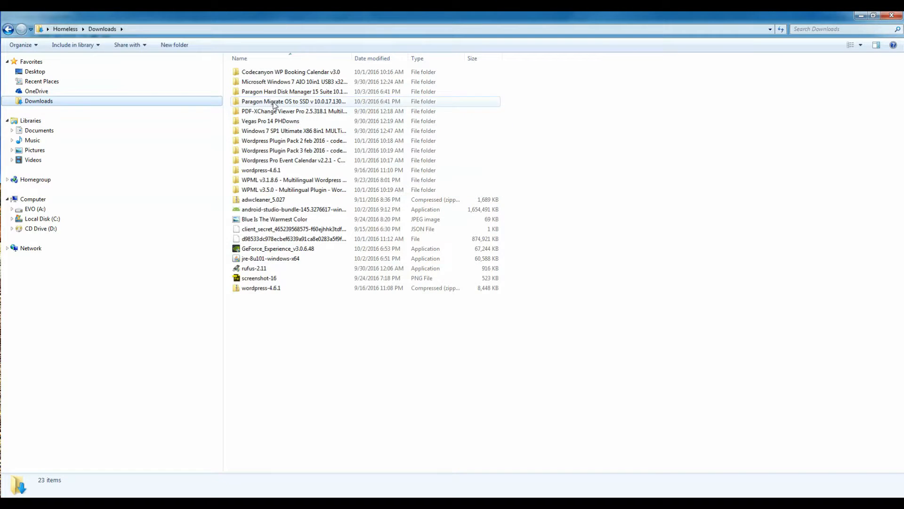
double_click(293, 101)
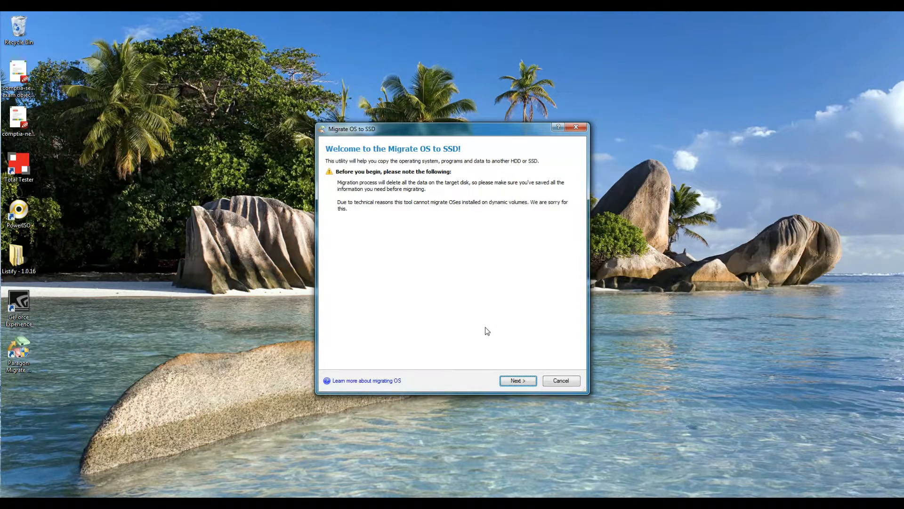
mouse_move(441, 156)
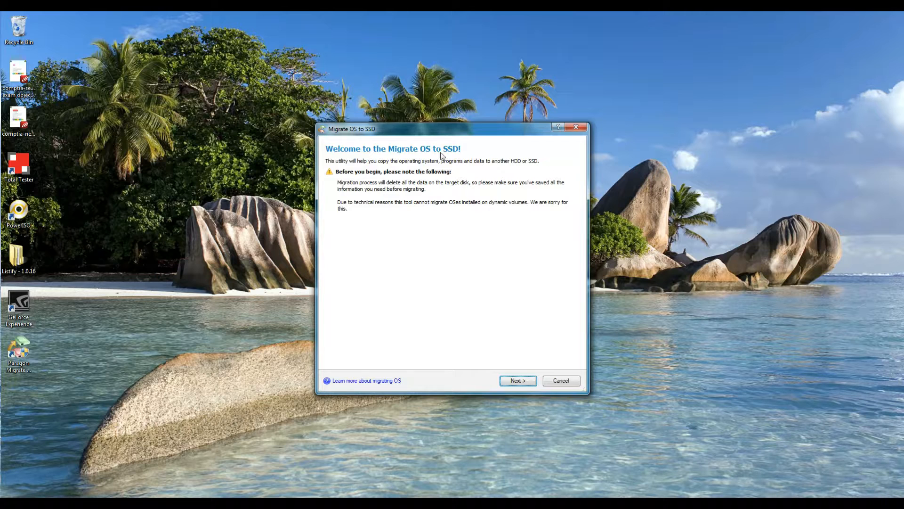
Target the Samsung SSD, let the OS partition use all available space, and start the copy.
left_click(518, 379)
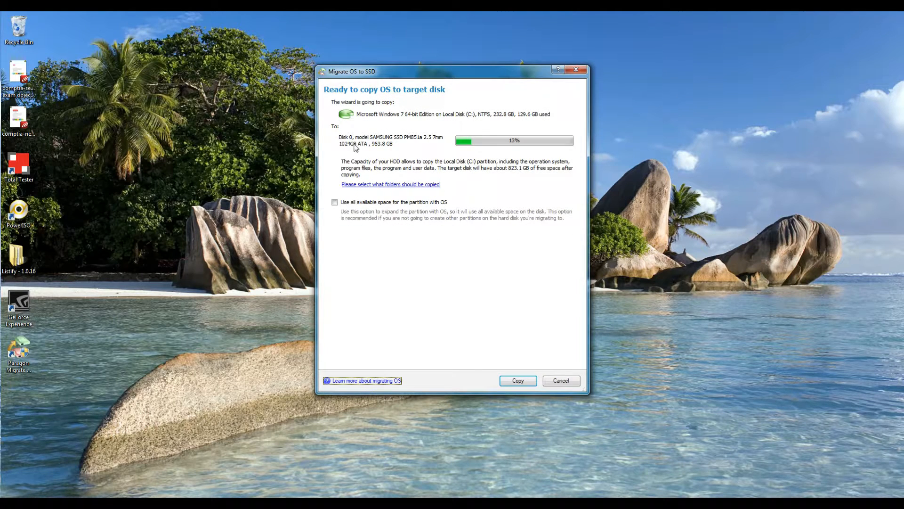
mouse_move(435, 147)
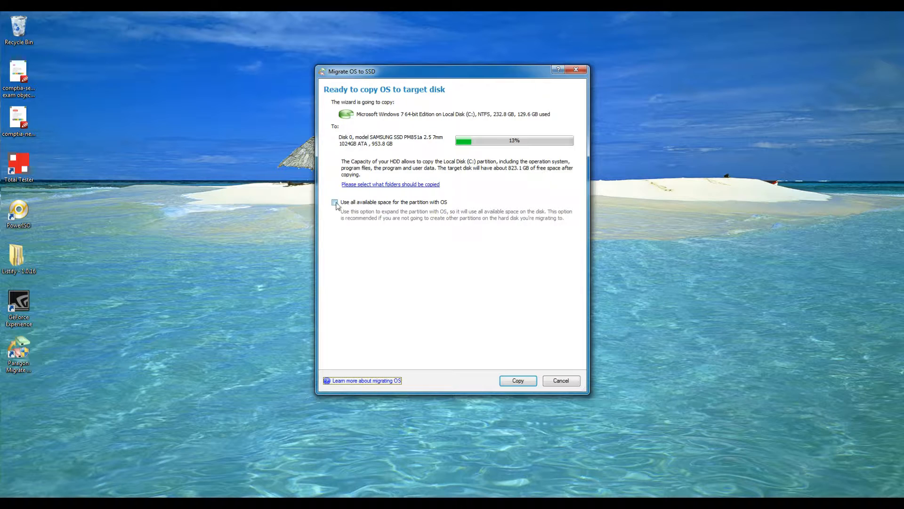
mouse_move(409, 209)
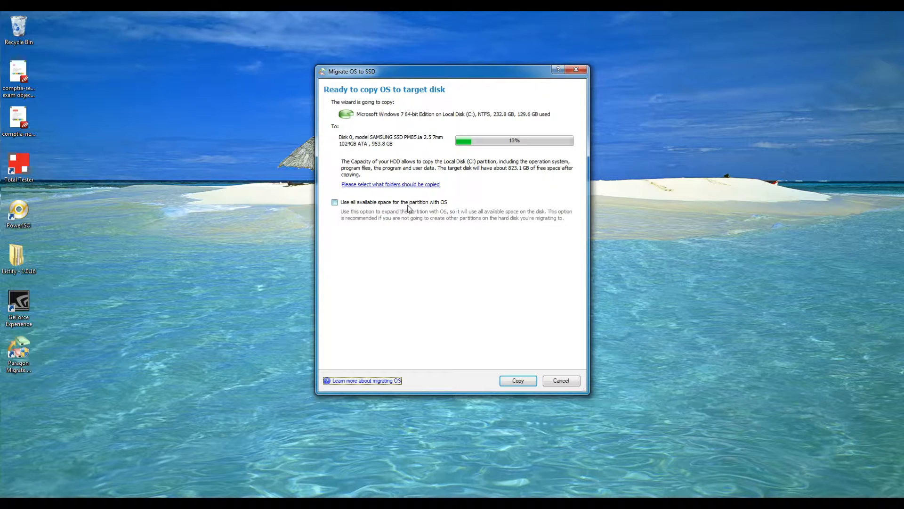
mouse_move(474, 314)
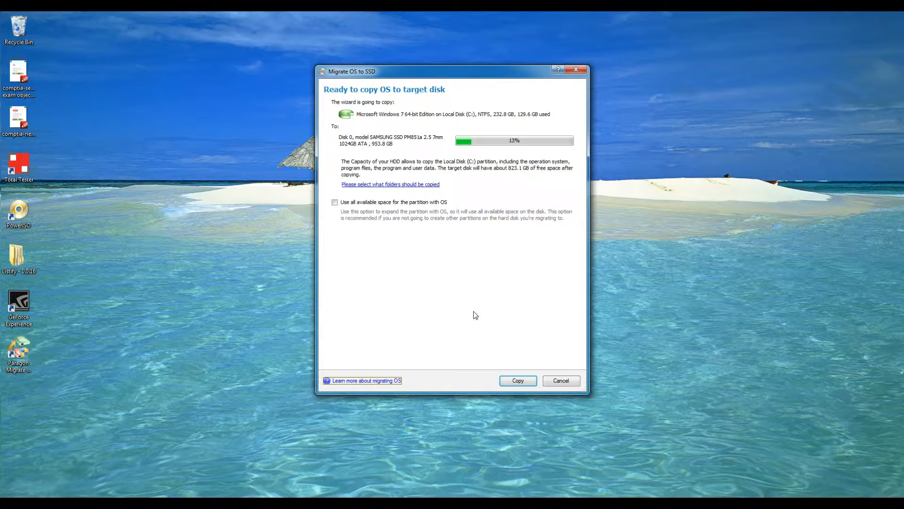
mouse_move(375, 284)
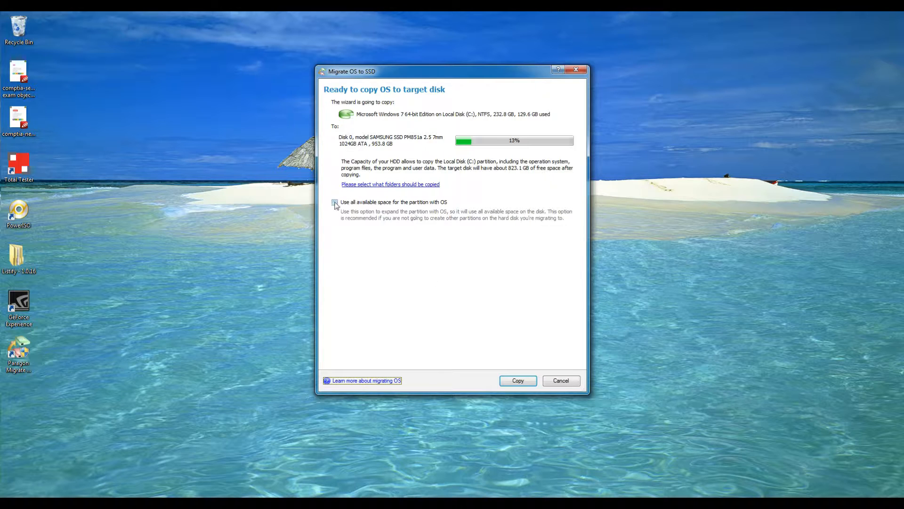
left_click(334, 202)
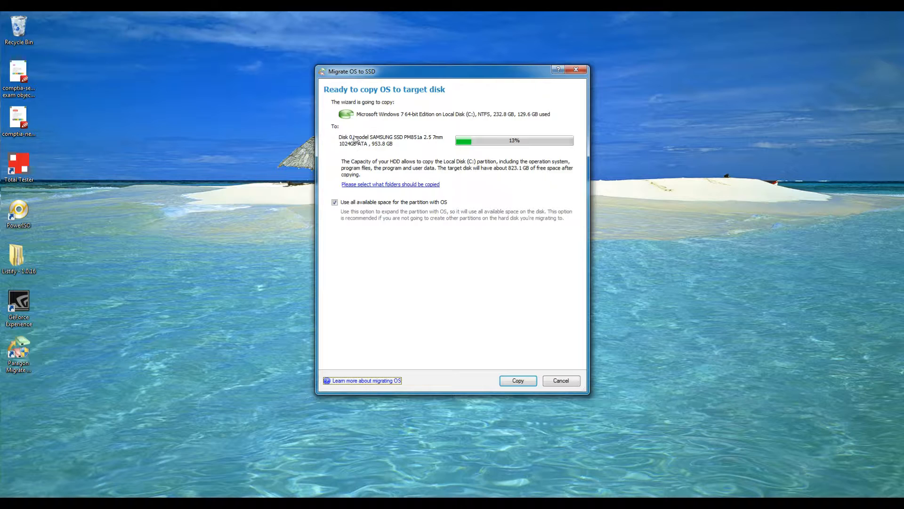
mouse_move(396, 114)
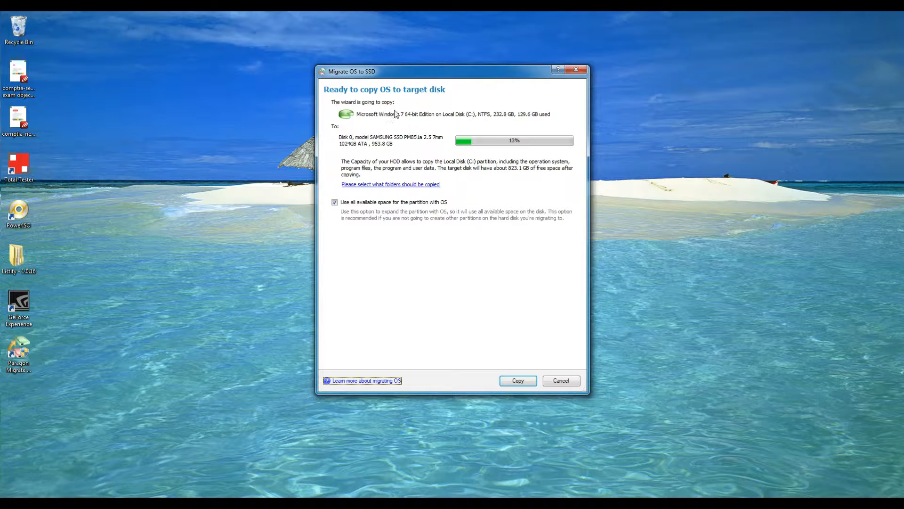
mouse_move(363, 117)
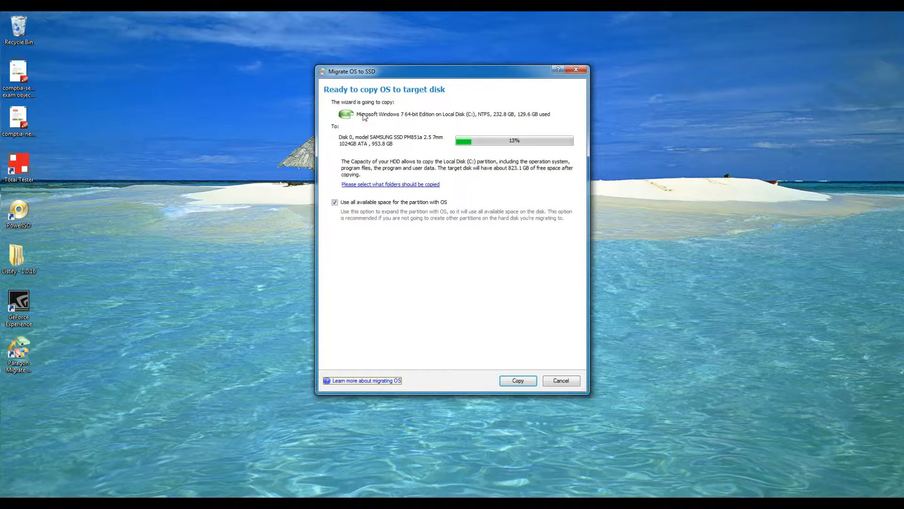
mouse_move(434, 123)
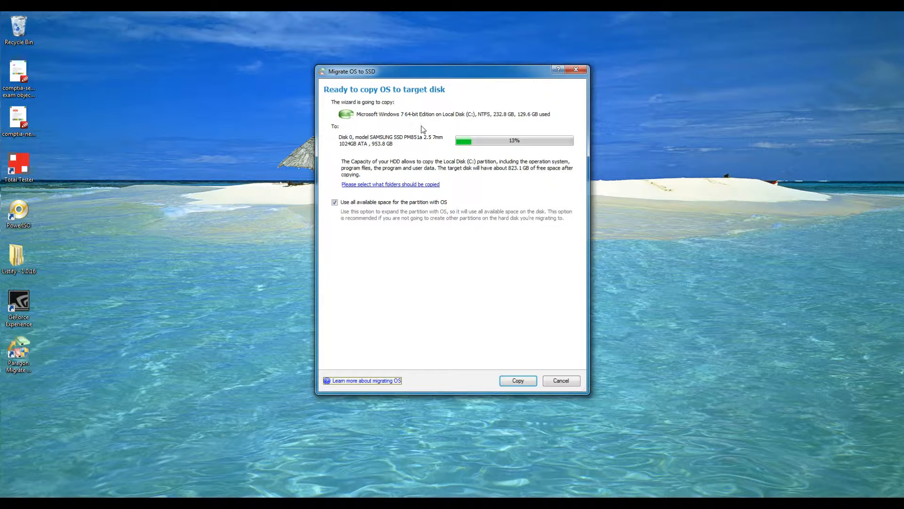
mouse_move(341, 130)
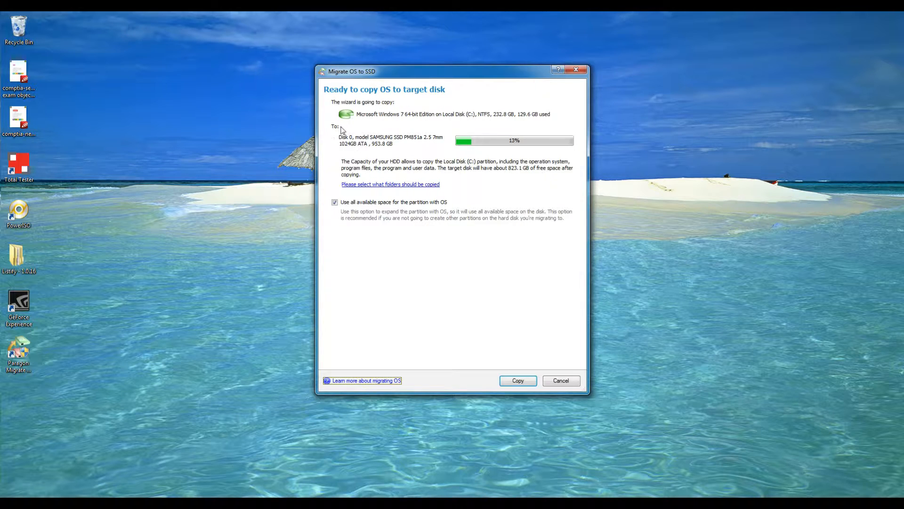
mouse_move(351, 156)
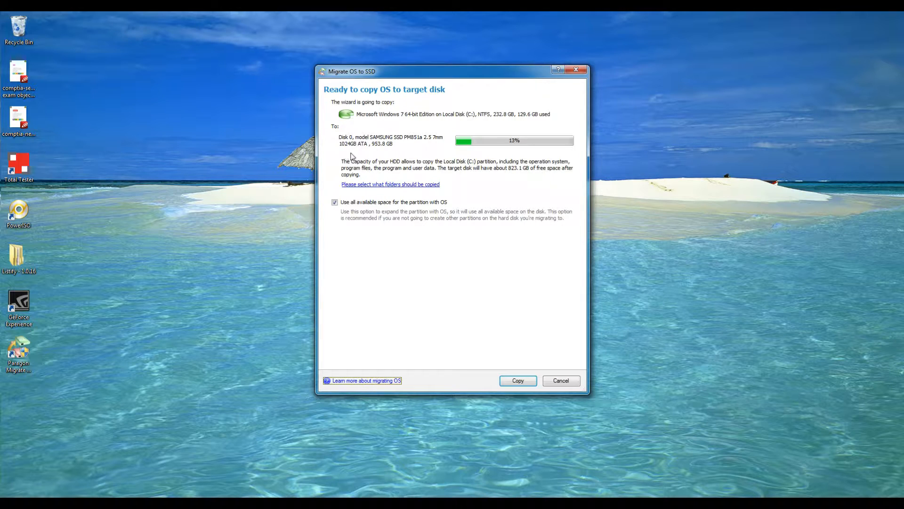
mouse_move(369, 142)
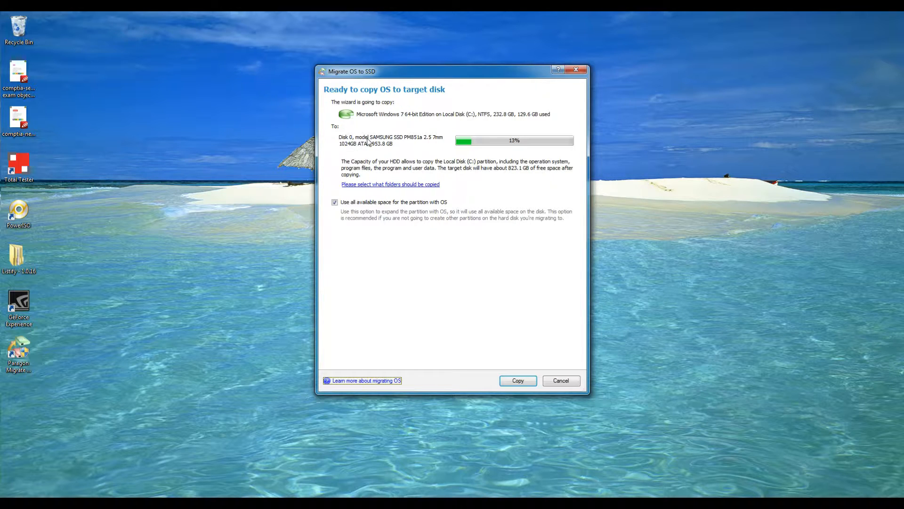
mouse_move(376, 149)
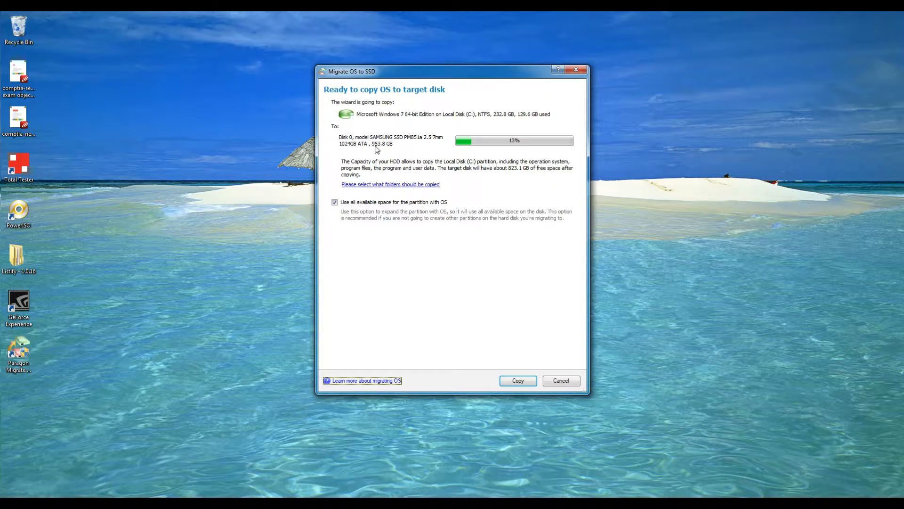
mouse_move(352, 173)
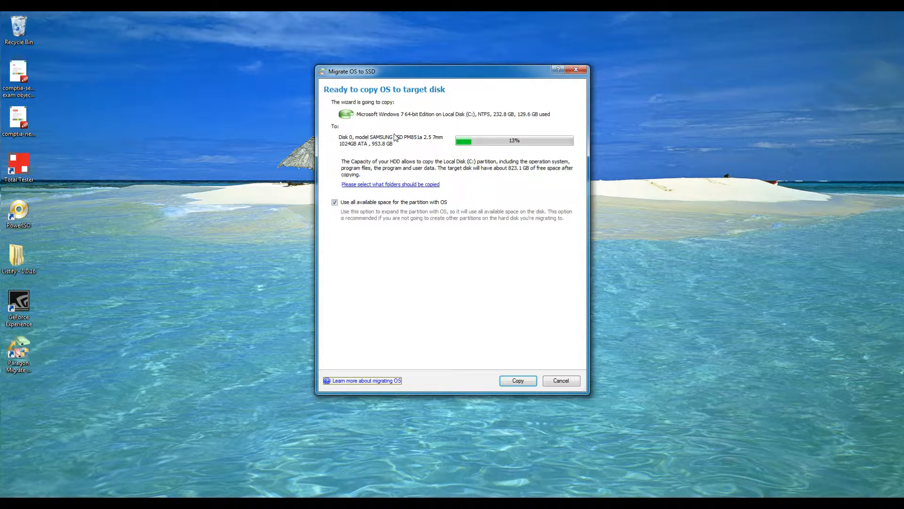
mouse_move(376, 152)
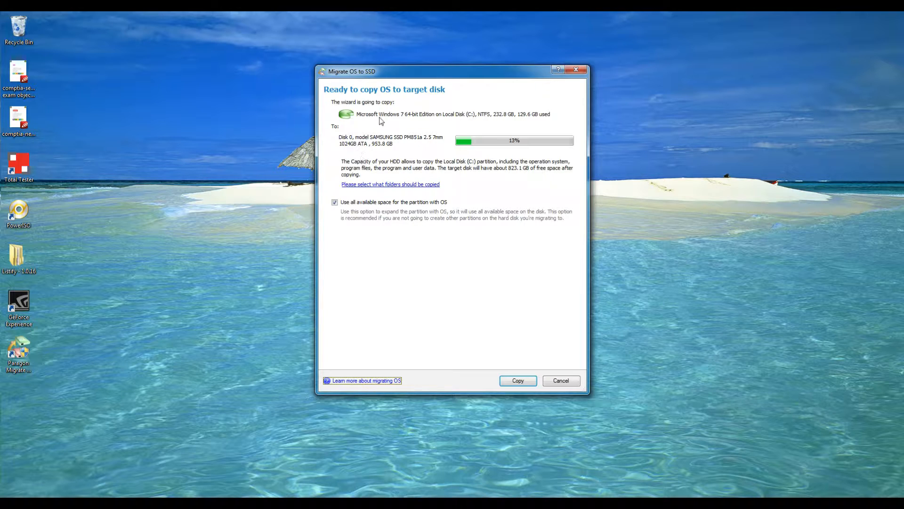
mouse_move(385, 118)
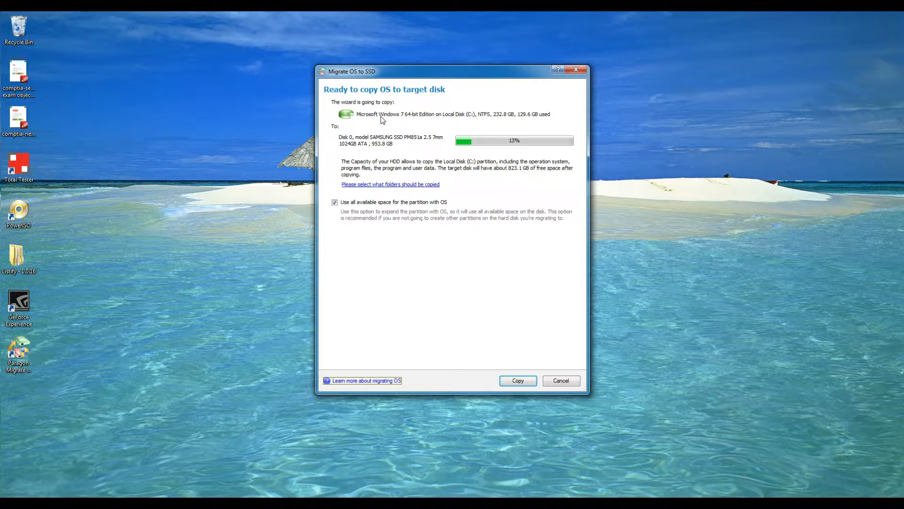
mouse_move(376, 126)
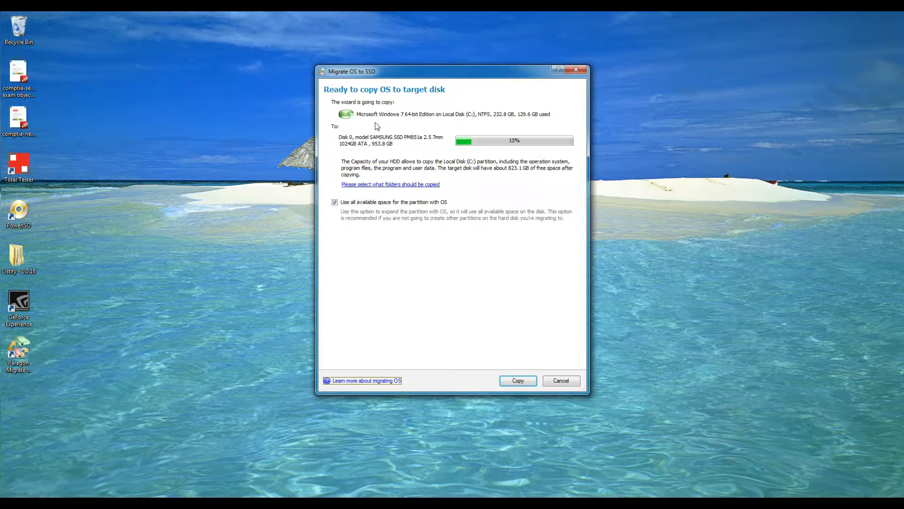
mouse_move(483, 216)
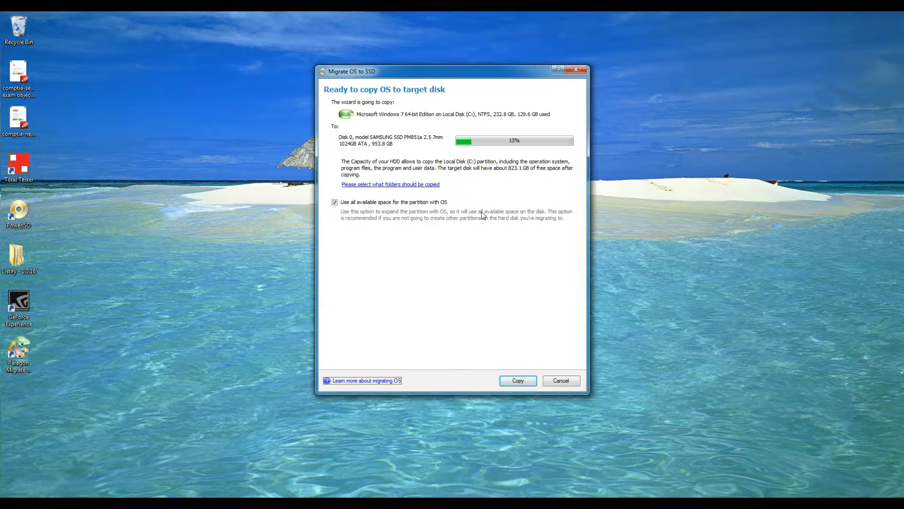
mouse_move(405, 156)
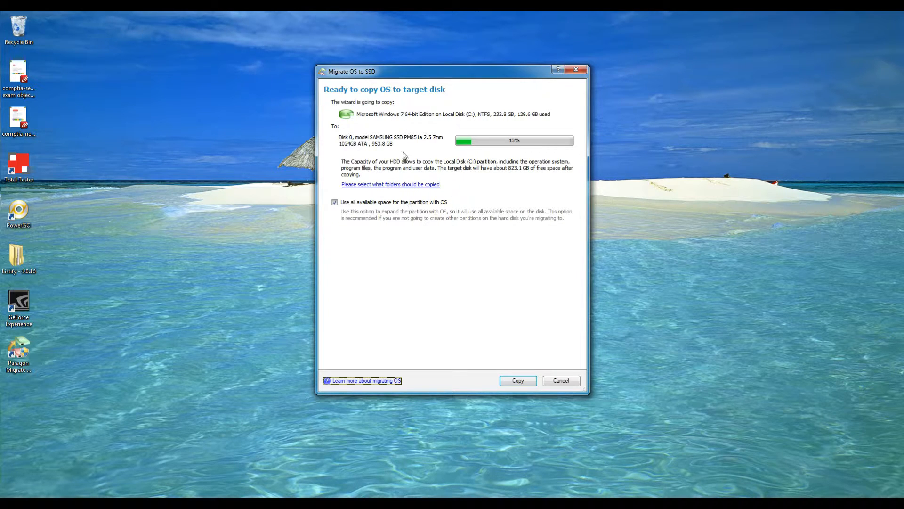
mouse_move(418, 153)
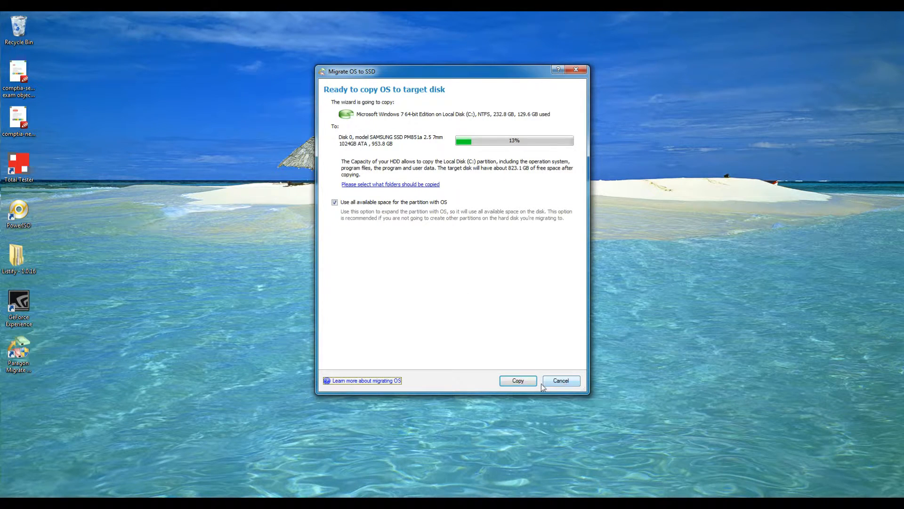
left_click(517, 379)
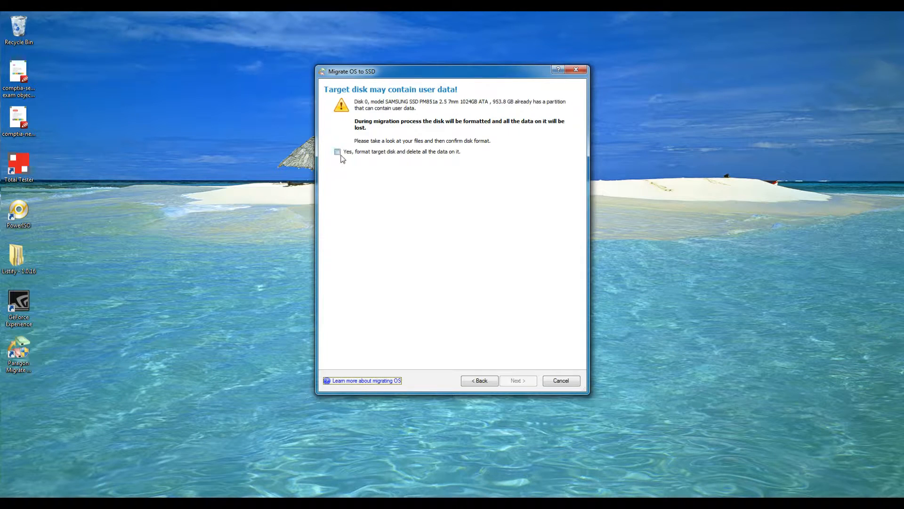
Agree to format the target disk and erase its data after checking EVO (A:), then proceed.
left_click(337, 151)
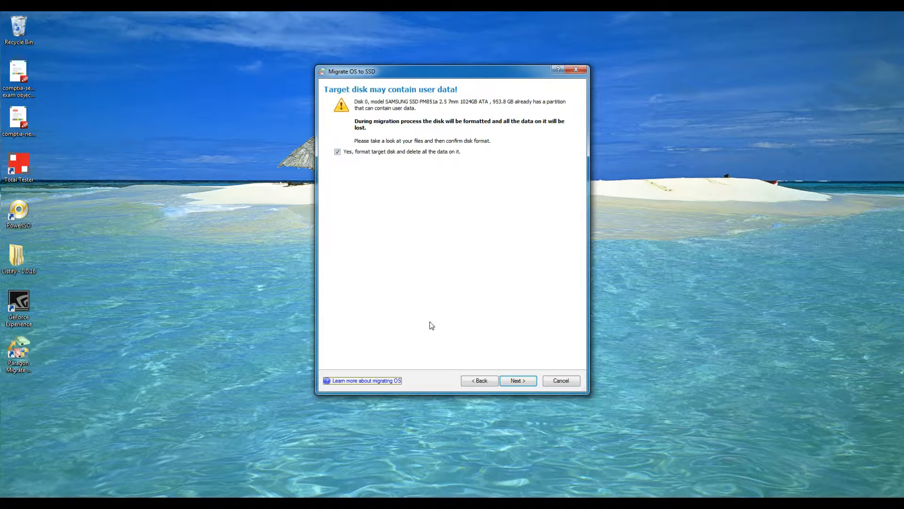
mouse_move(541, 354)
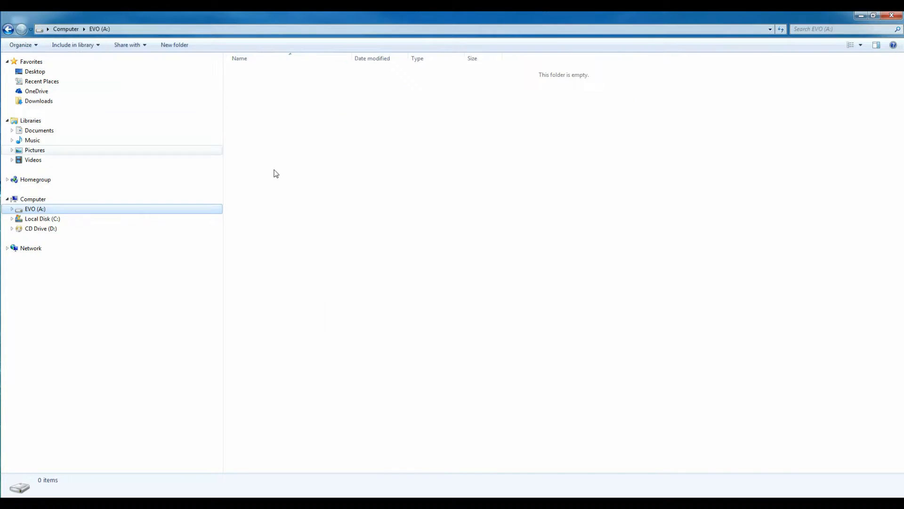
left_click(33, 199)
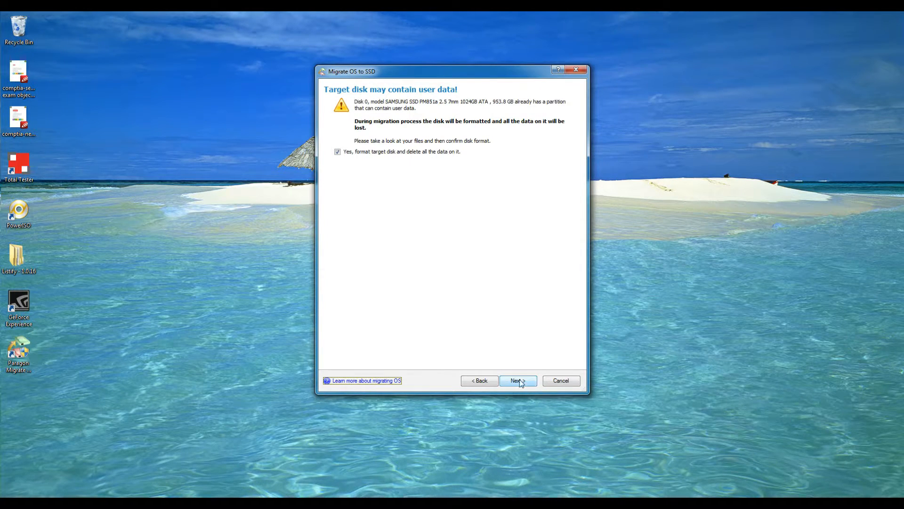
left_click(517, 379)
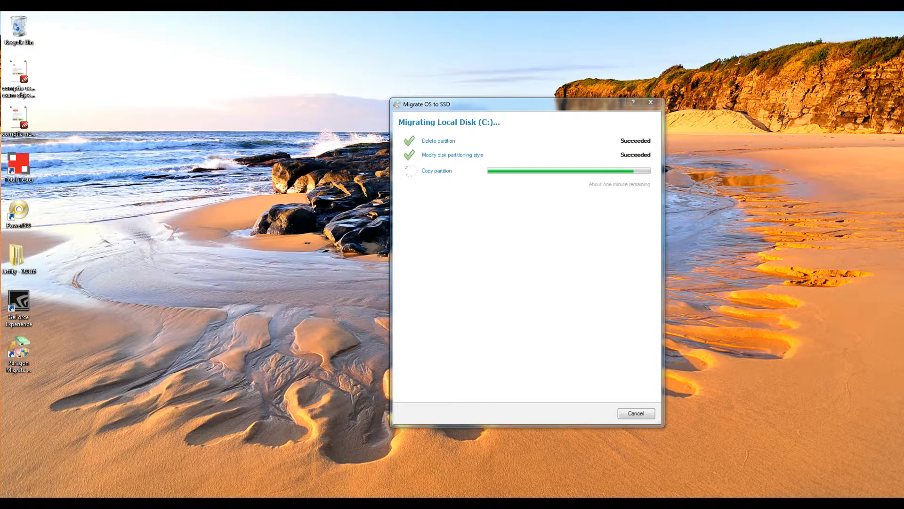
mouse_move(541, 227)
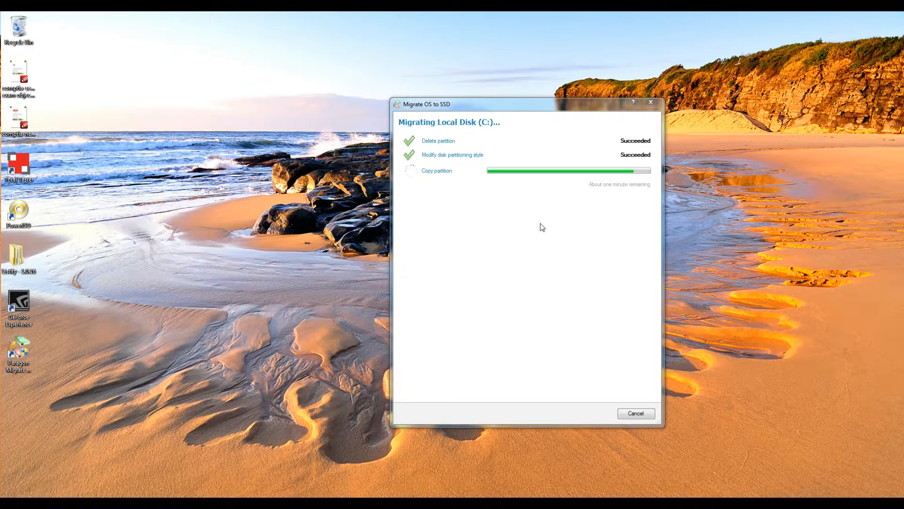
mouse_move(532, 242)
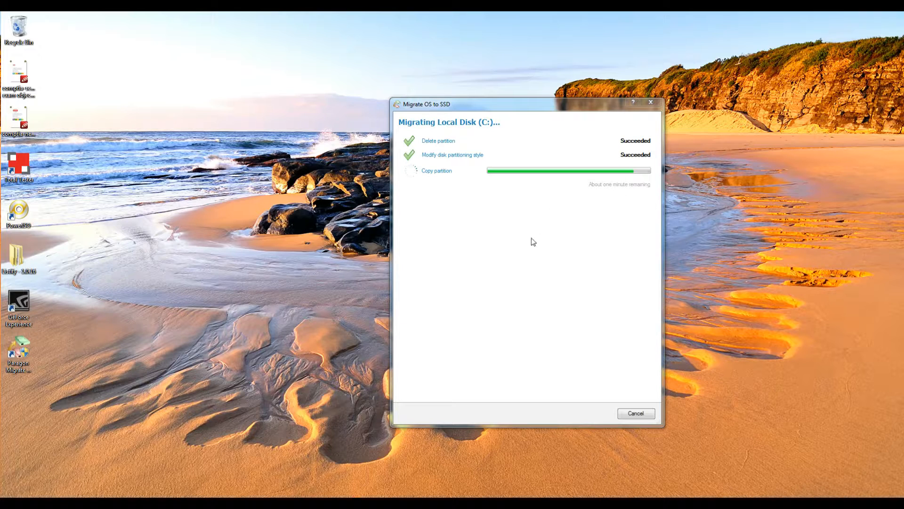
mouse_move(549, 282)
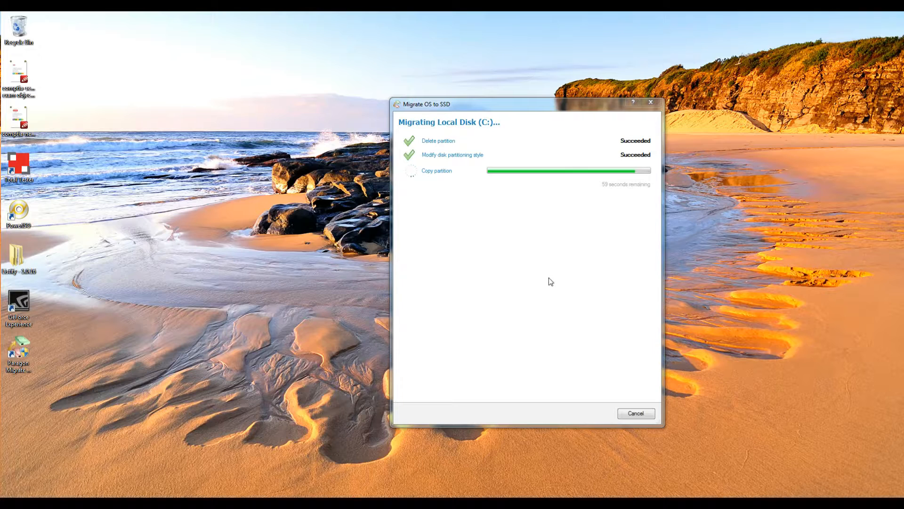
mouse_move(582, 176)
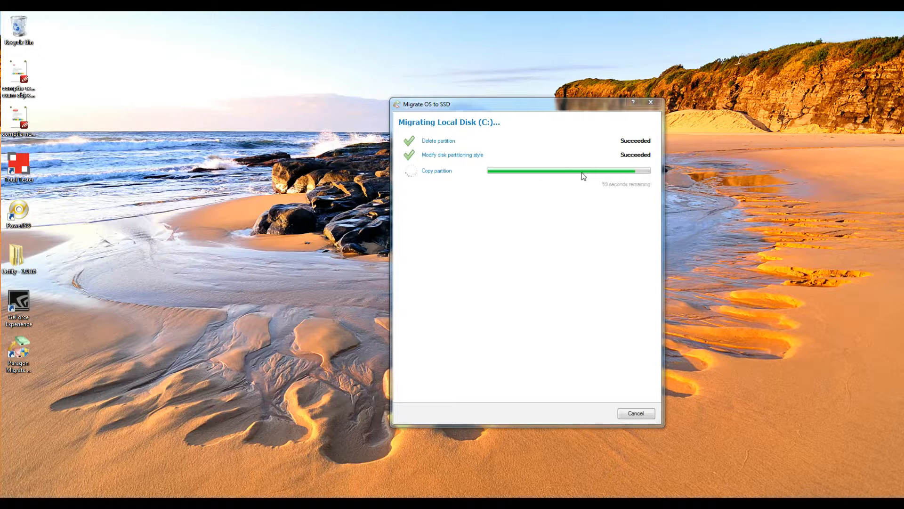
mouse_move(619, 196)
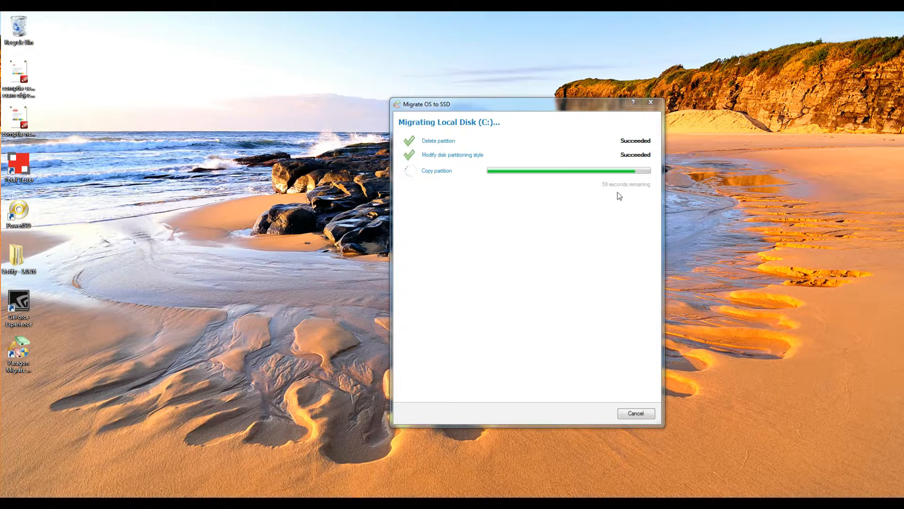
mouse_move(518, 203)
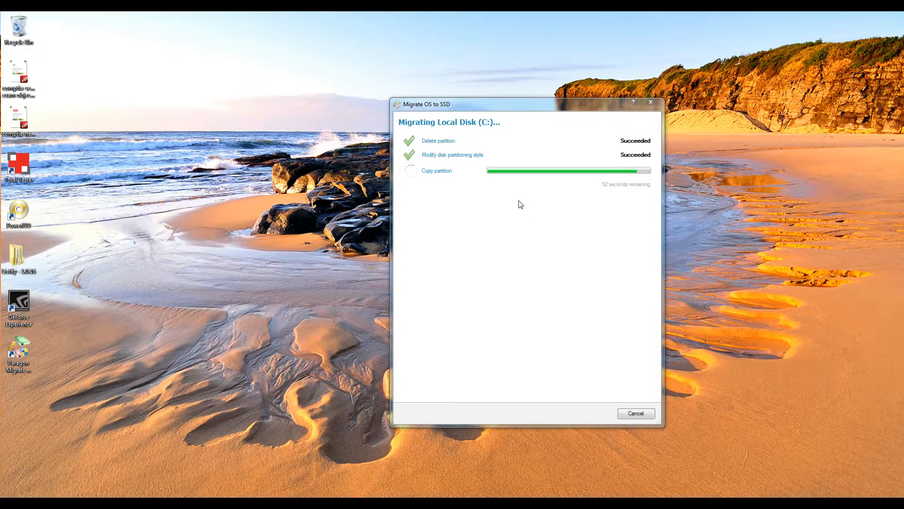
mouse_move(599, 186)
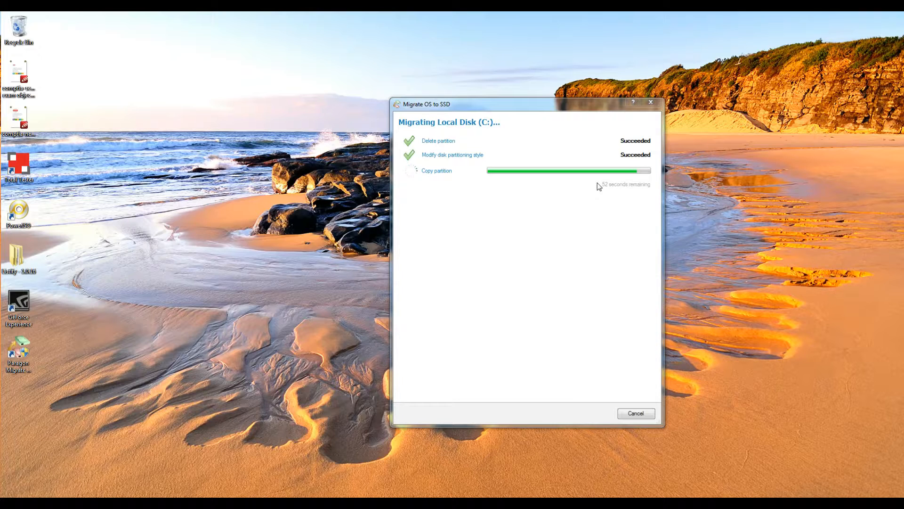
mouse_move(489, 111)
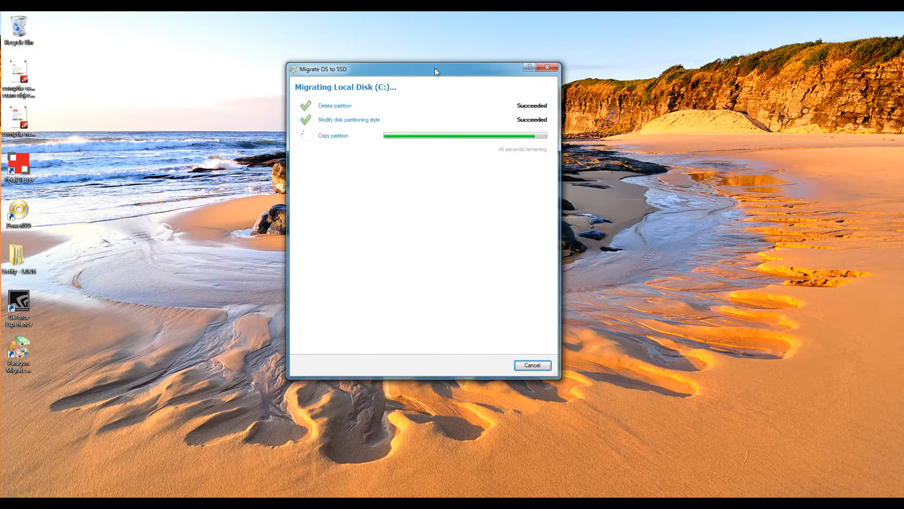
Move the migration progress dialog to the screen centre while Local Disk (C:) copies.
left_click_drag(435, 69, 785, 175)
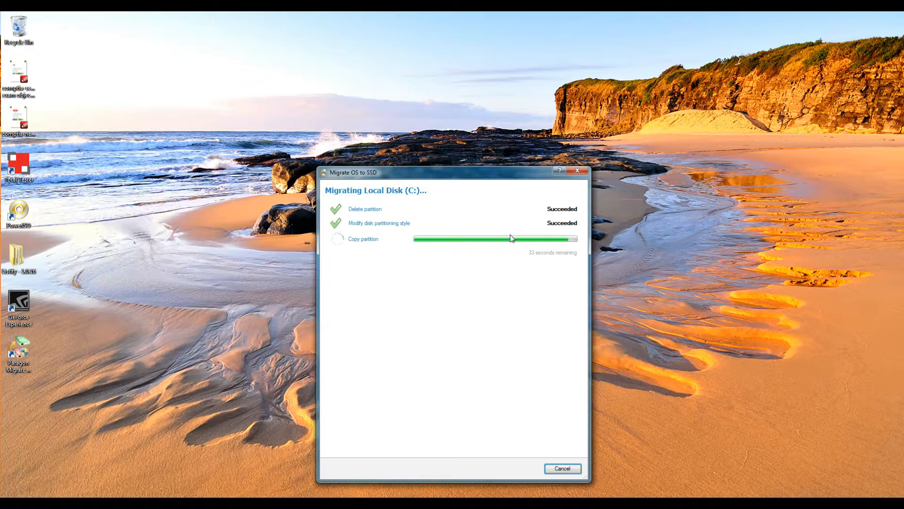
mouse_move(359, 258)
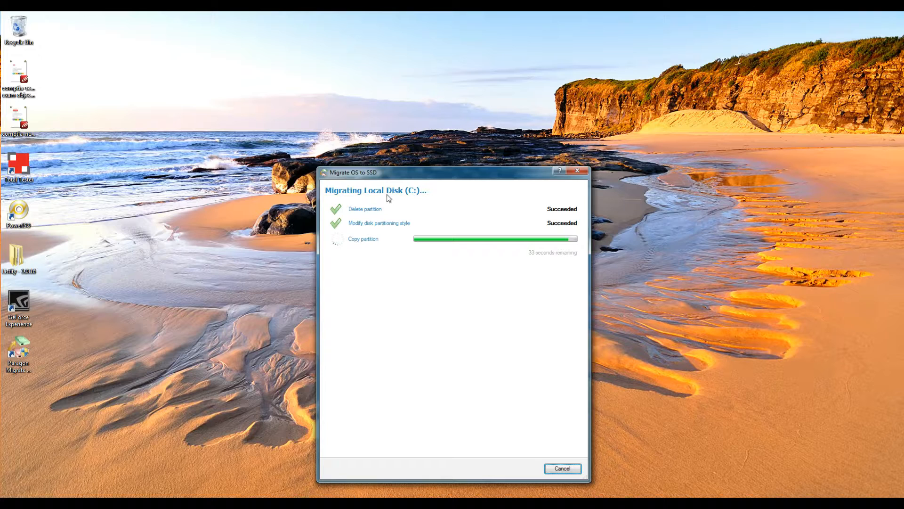
mouse_move(527, 306)
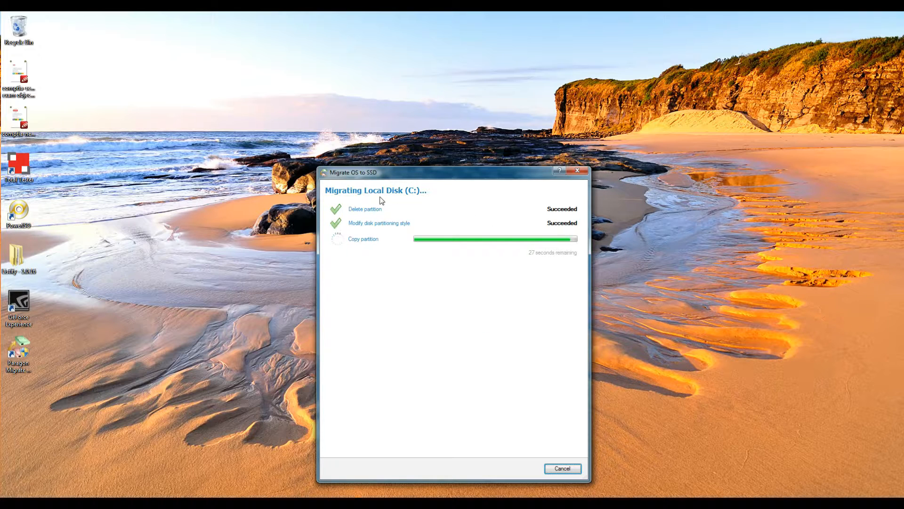
mouse_move(476, 229)
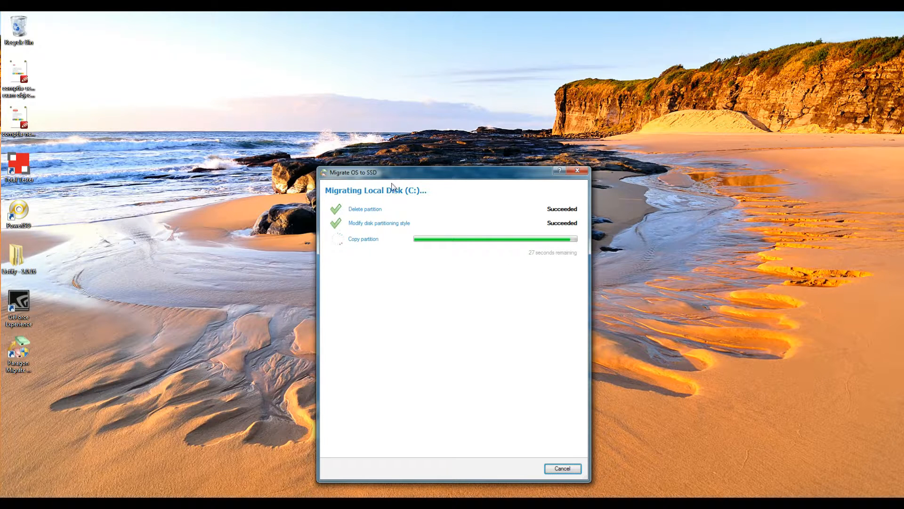
mouse_move(446, 191)
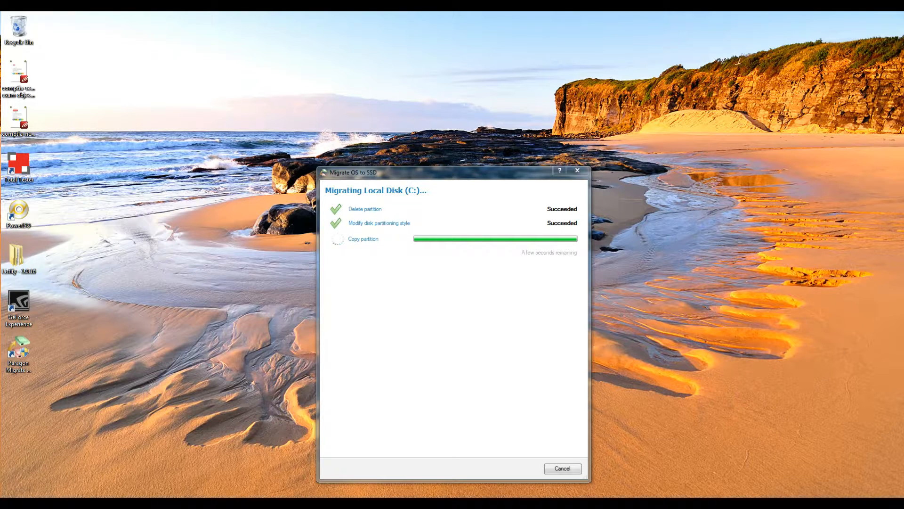
mouse_move(419, 232)
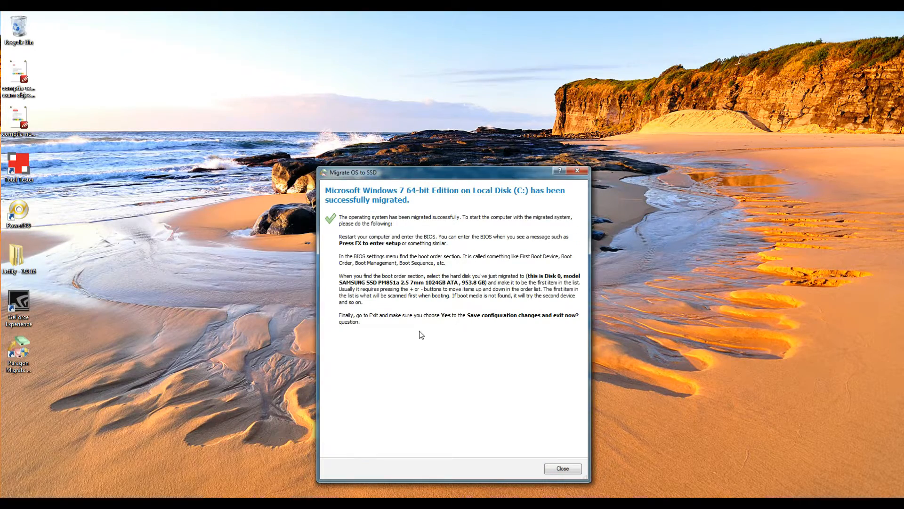
mouse_move(372, 283)
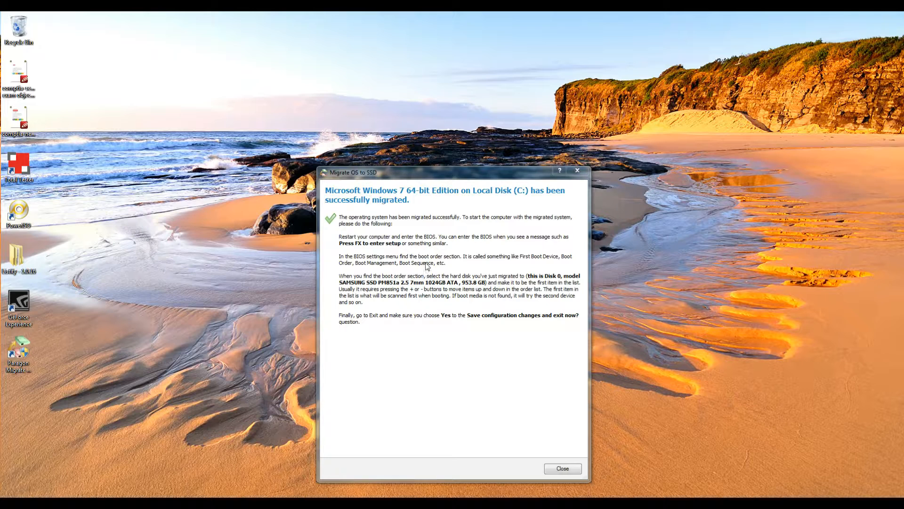
mouse_move(419, 332)
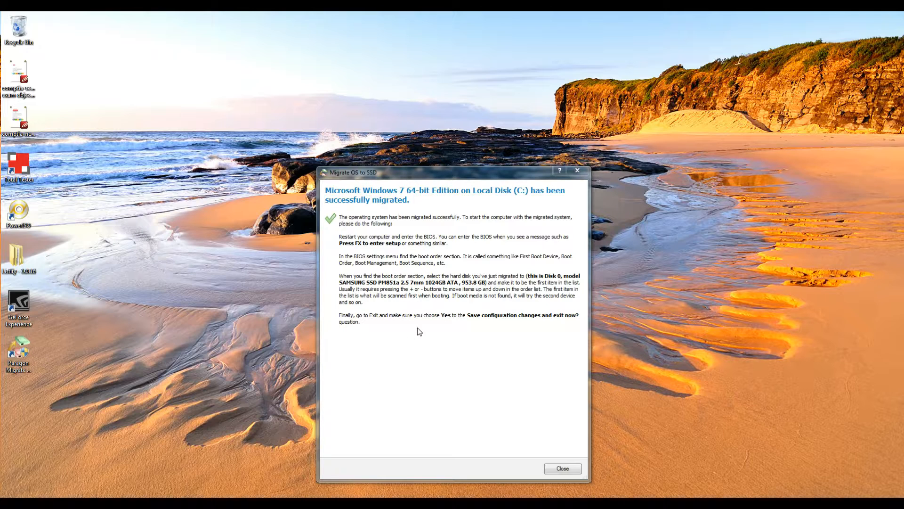
mouse_move(468, 288)
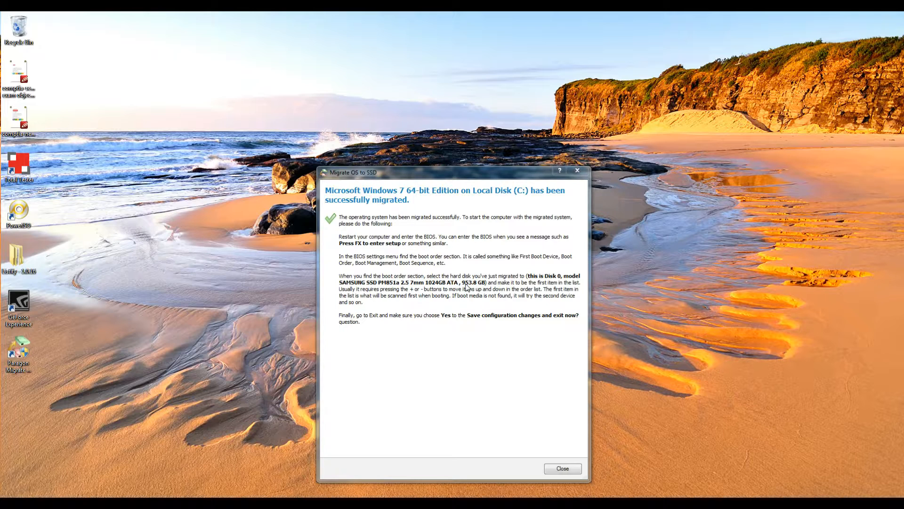
mouse_move(502, 266)
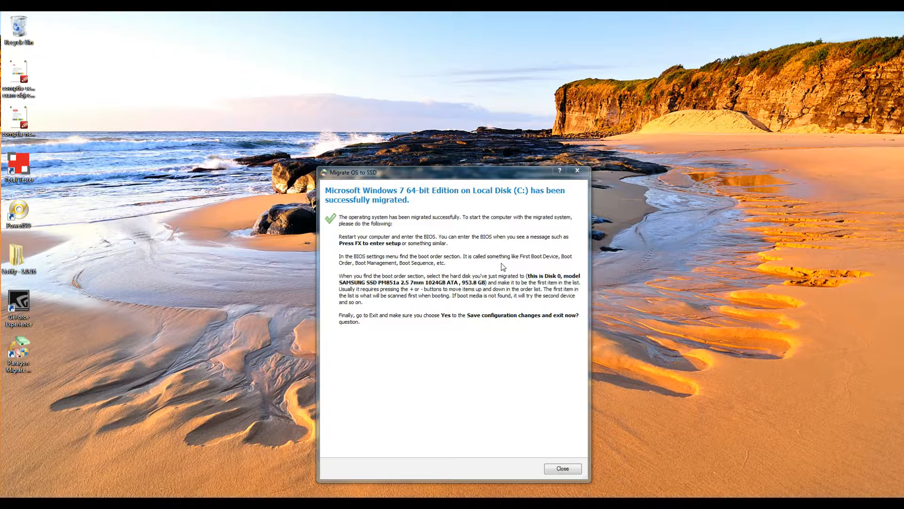
mouse_move(368, 307)
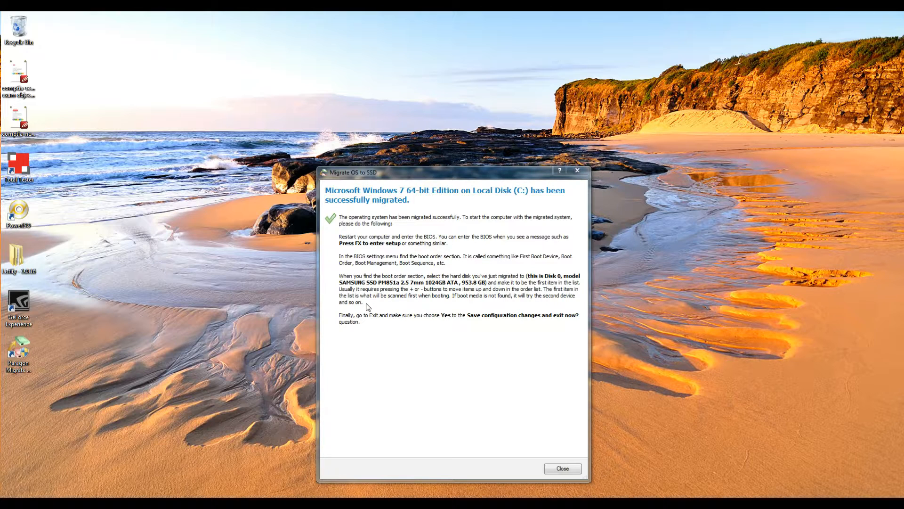
mouse_move(402, 297)
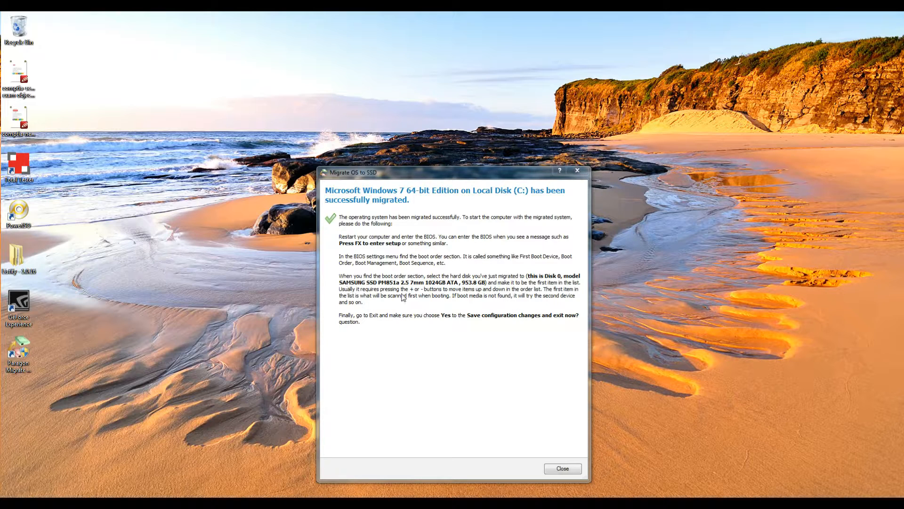
mouse_move(465, 245)
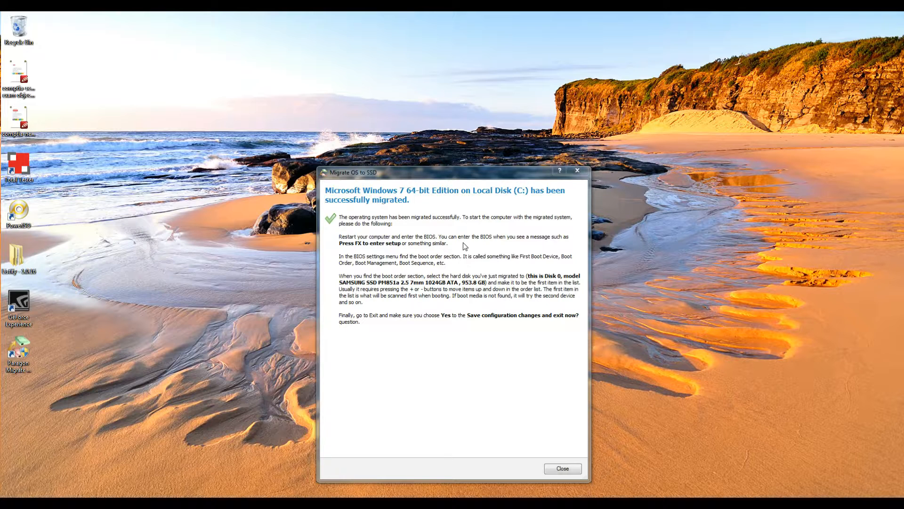
mouse_move(395, 256)
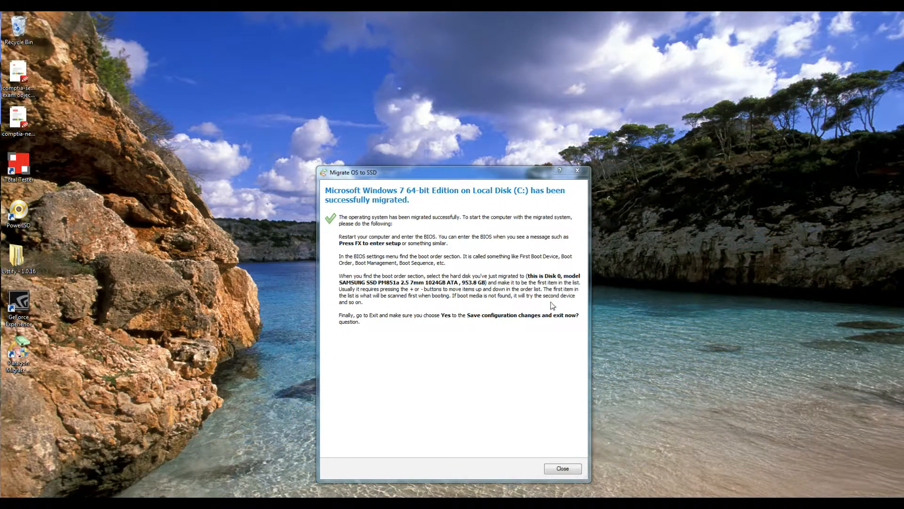
mouse_move(505, 251)
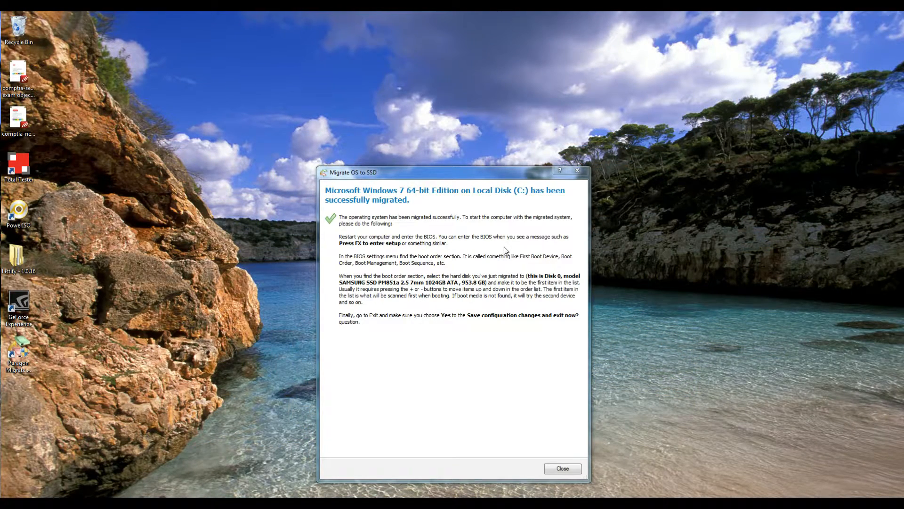
mouse_move(552, 442)
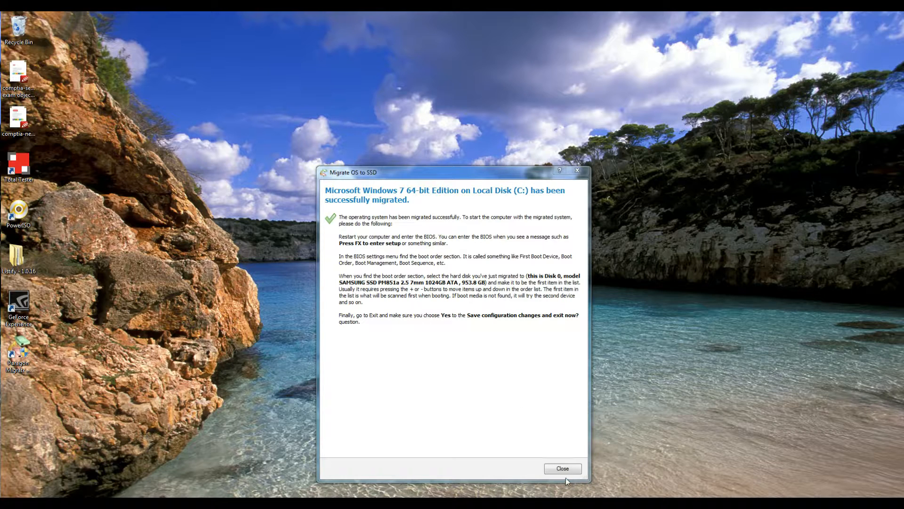
Close the successful Windows 7 migration window after reading the BIOS boot-order note.
left_click(563, 468)
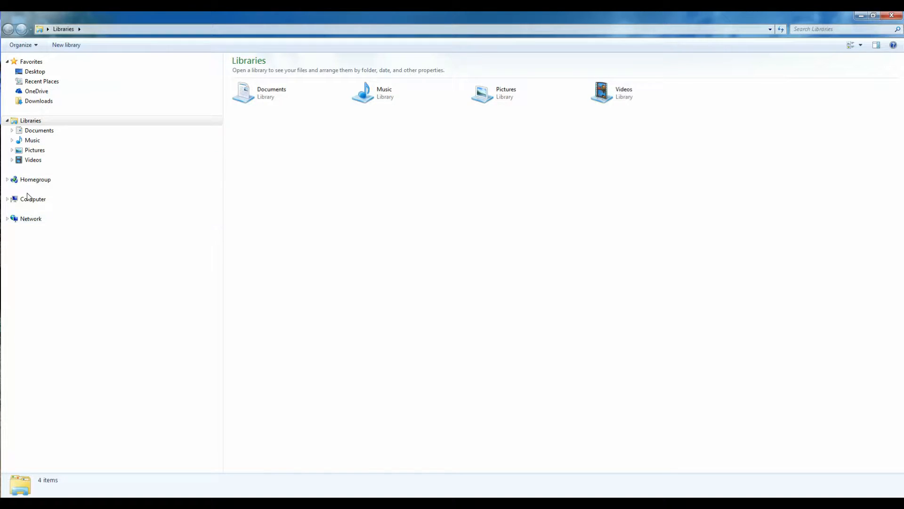
Check Local Disk (C:) showing 102 GB free of 232 GB, then close Explorer to the desktop.
left_click(33, 198)
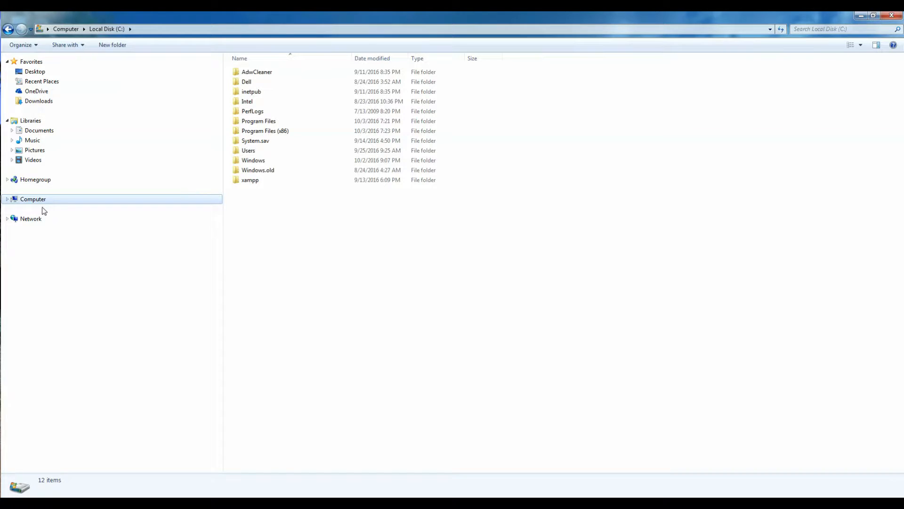
left_click(33, 199)
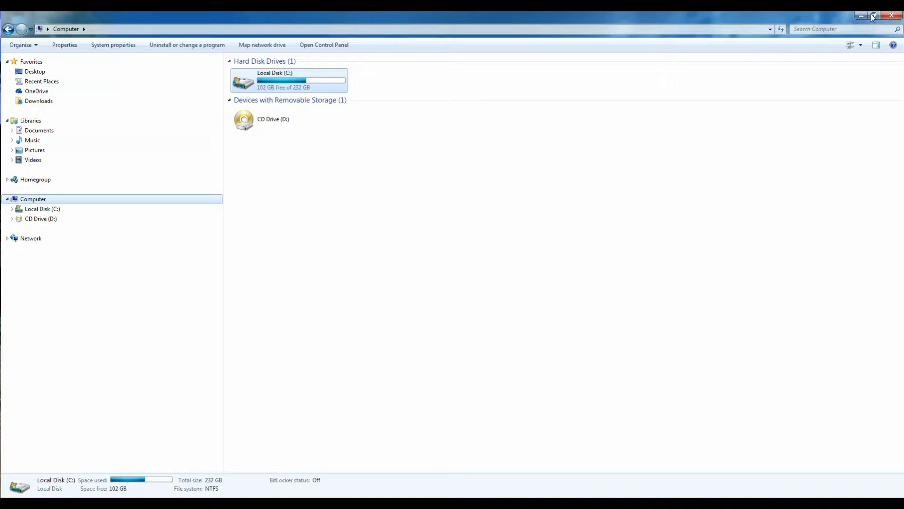
mouse_move(894, 16)
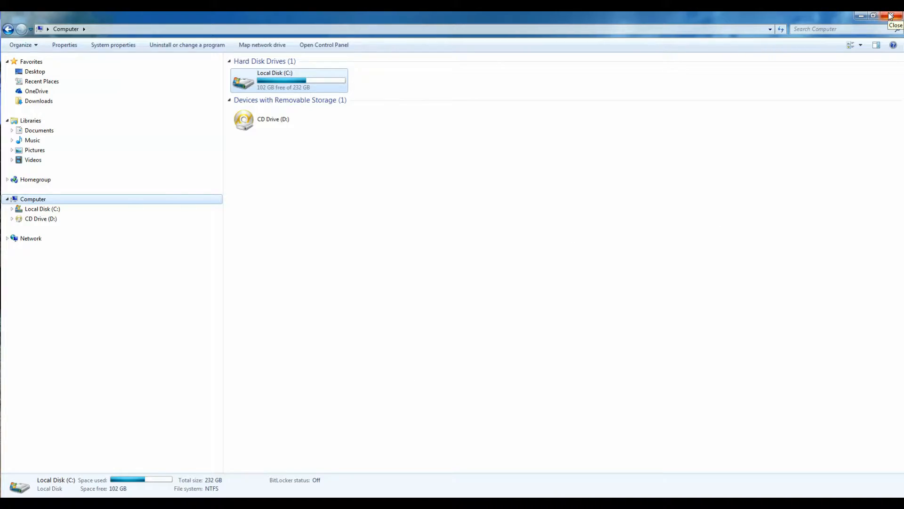
left_click(896, 16)
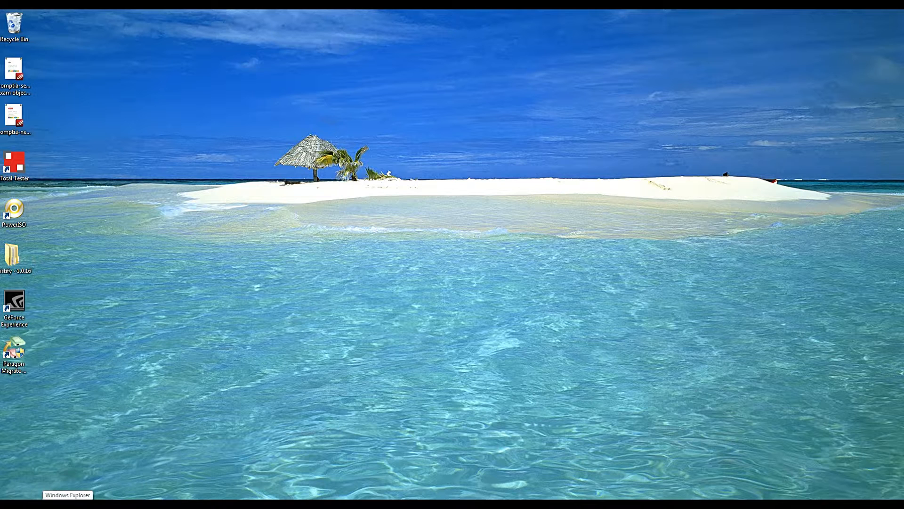
Show the drives after restart: C: with 836 GB free of 953 GB and D: with 102 GB free of 232 GB.
left_click(66, 495)
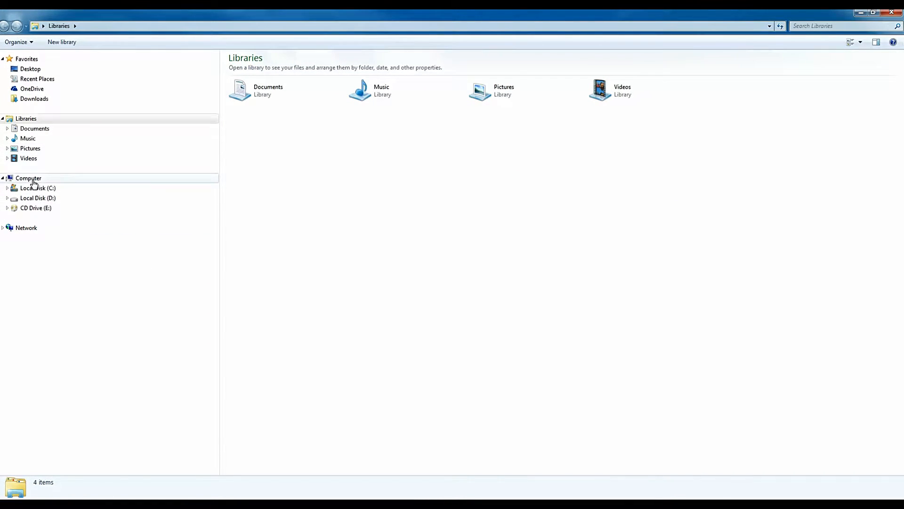
left_click(28, 178)
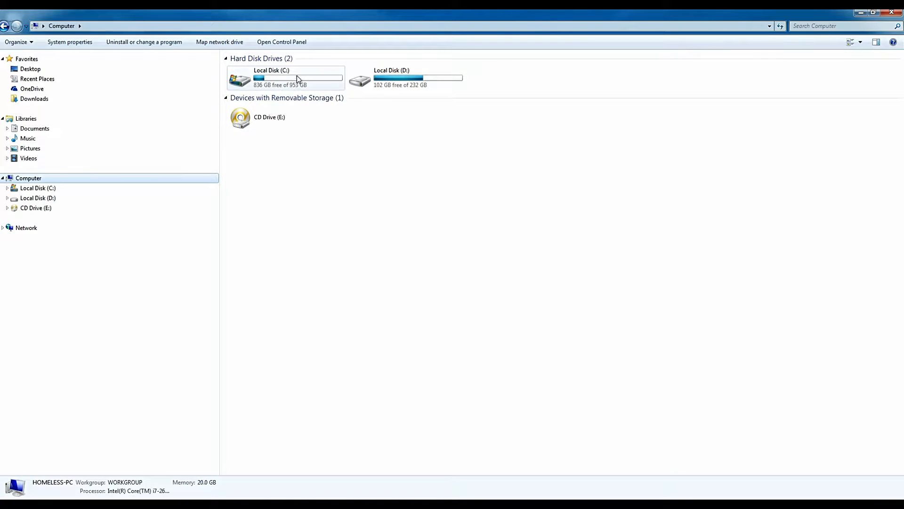
mouse_move(237, 97)
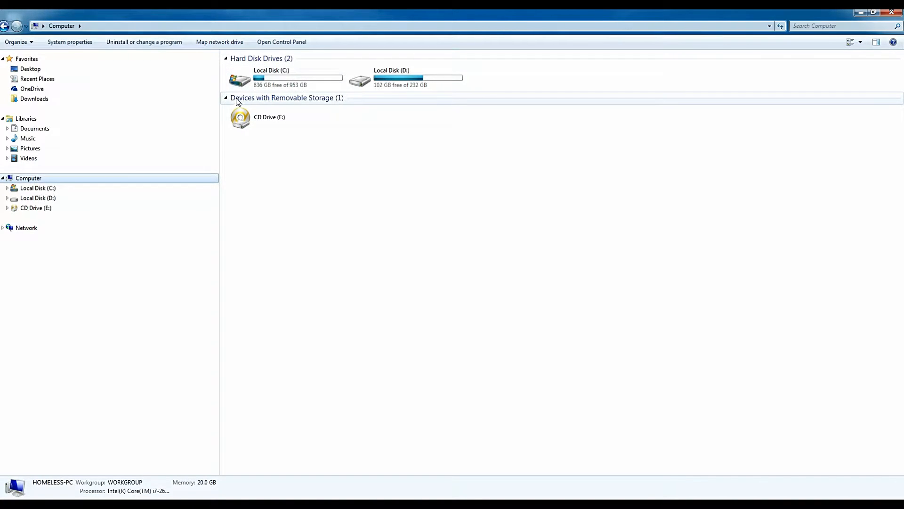
mouse_move(275, 143)
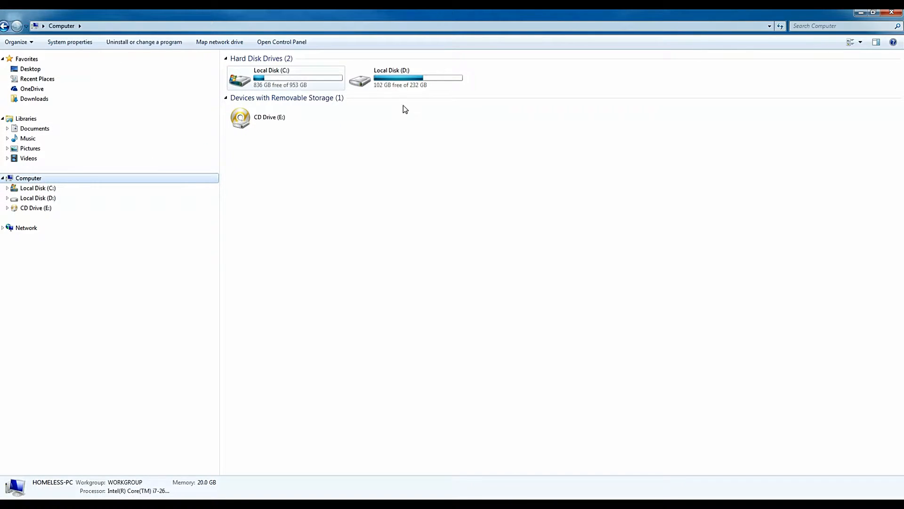
mouse_move(265, 78)
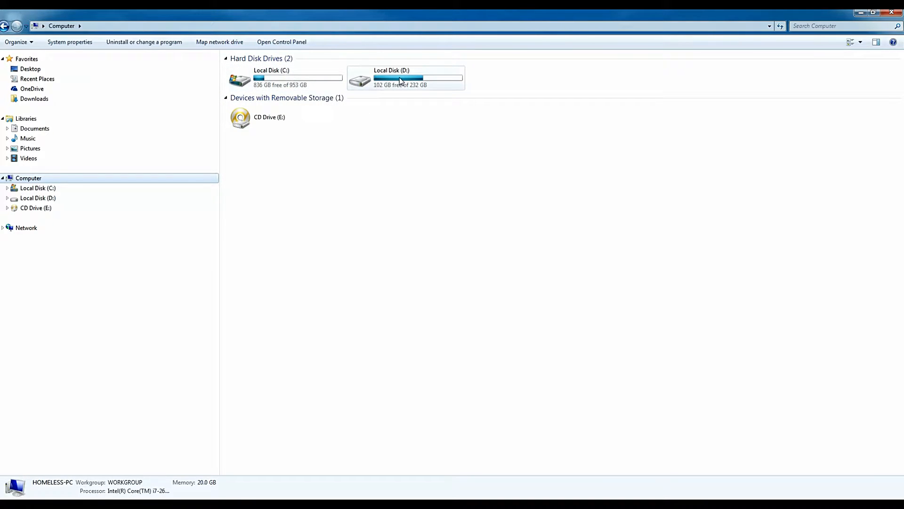
mouse_move(443, 85)
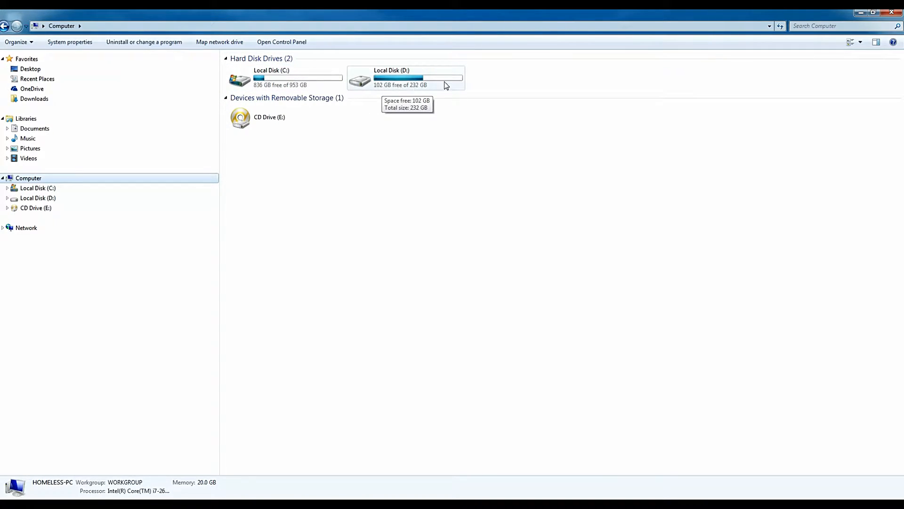
mouse_move(837, 47)
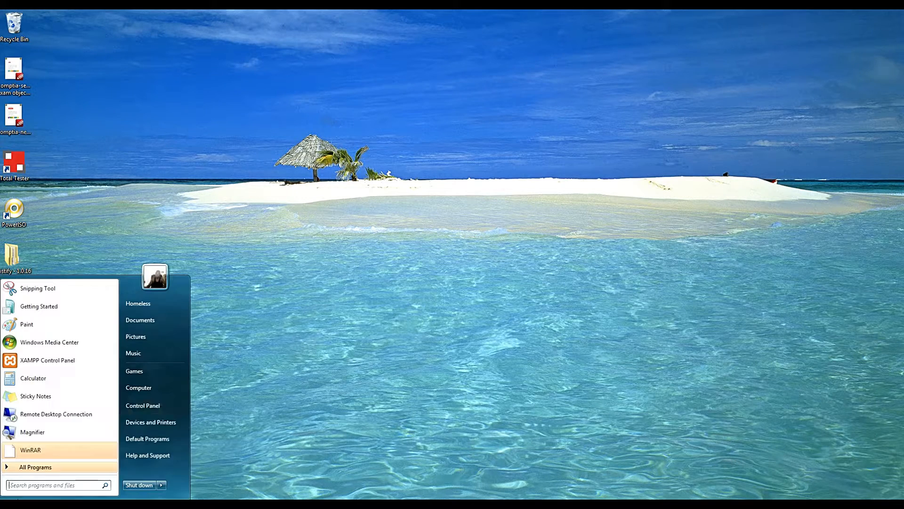
right_click(138, 387)
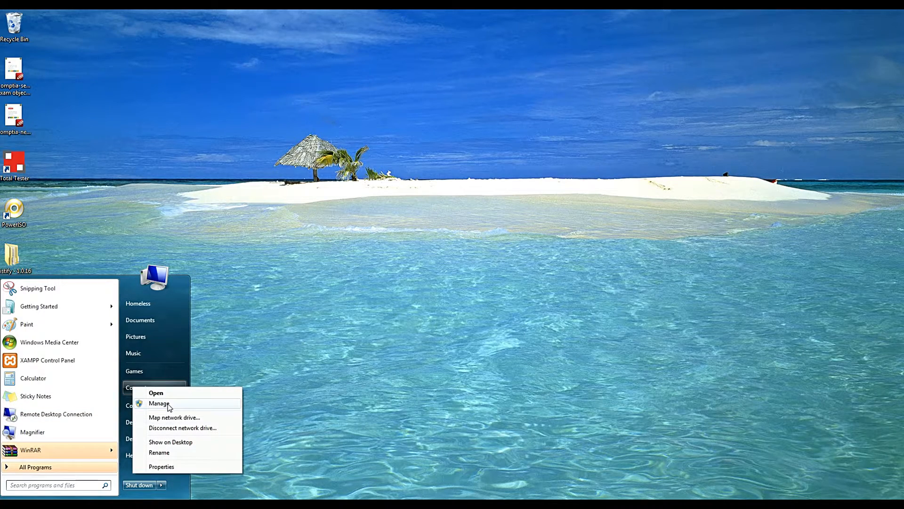
left_click(158, 402)
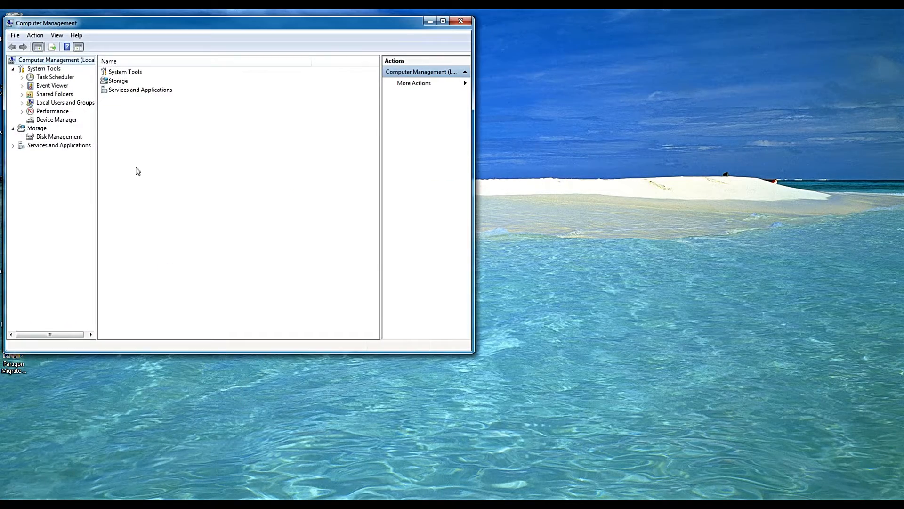
left_click(59, 136)
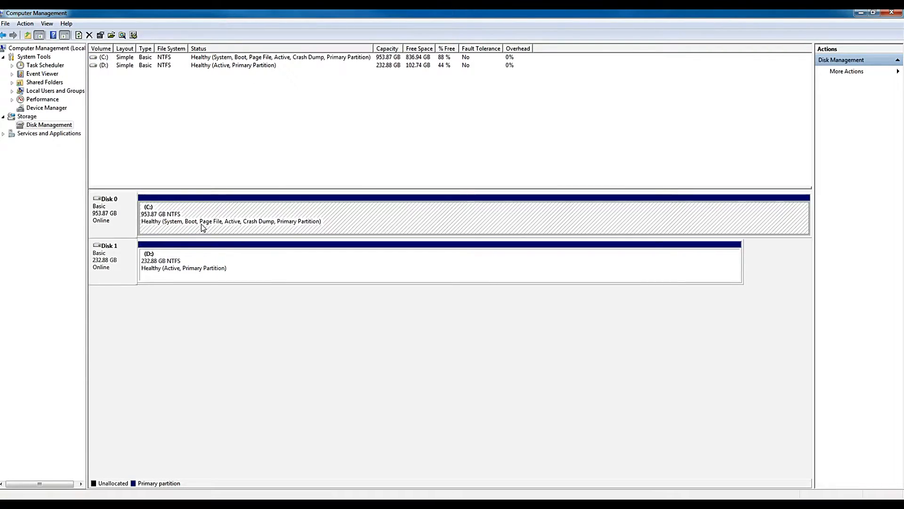
right_click(202, 220)
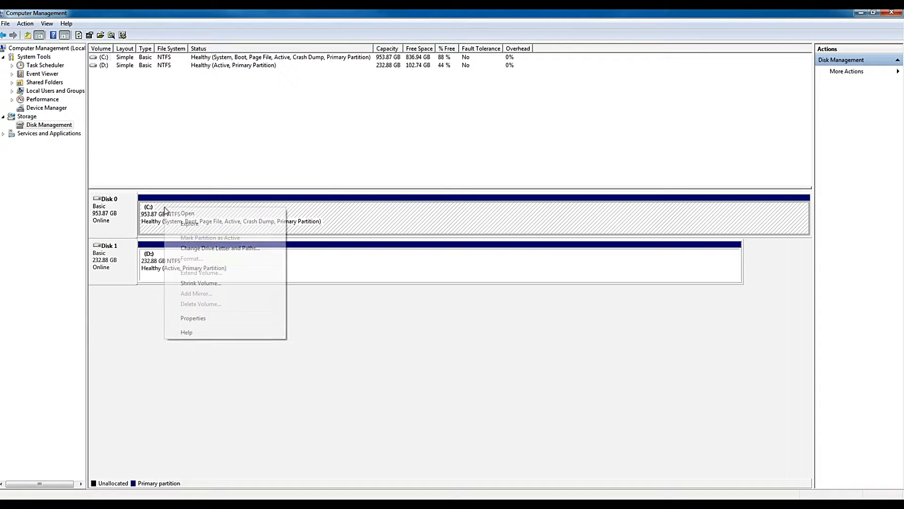
left_click(219, 248)
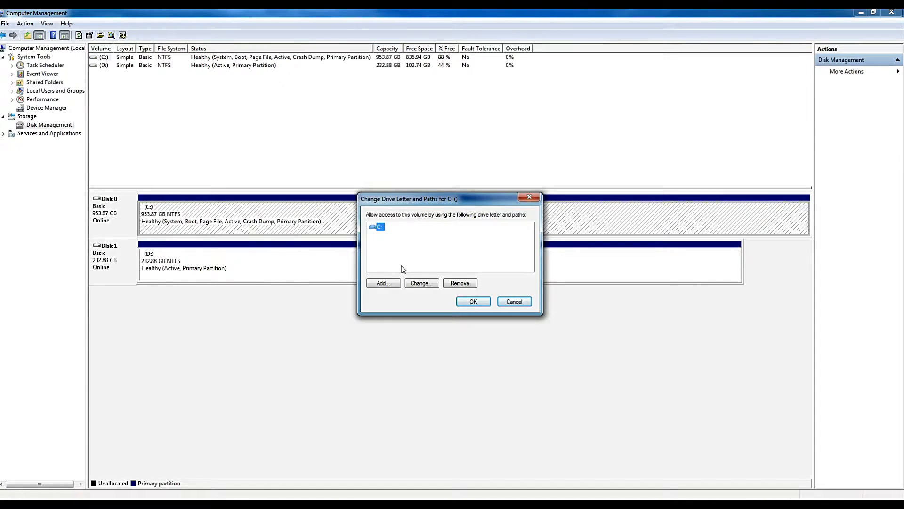
left_click(421, 282)
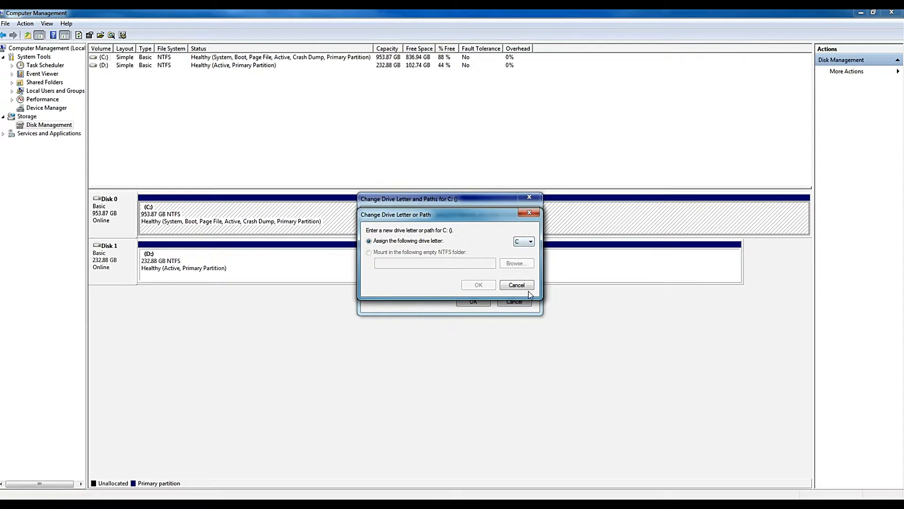
left_click(516, 285)
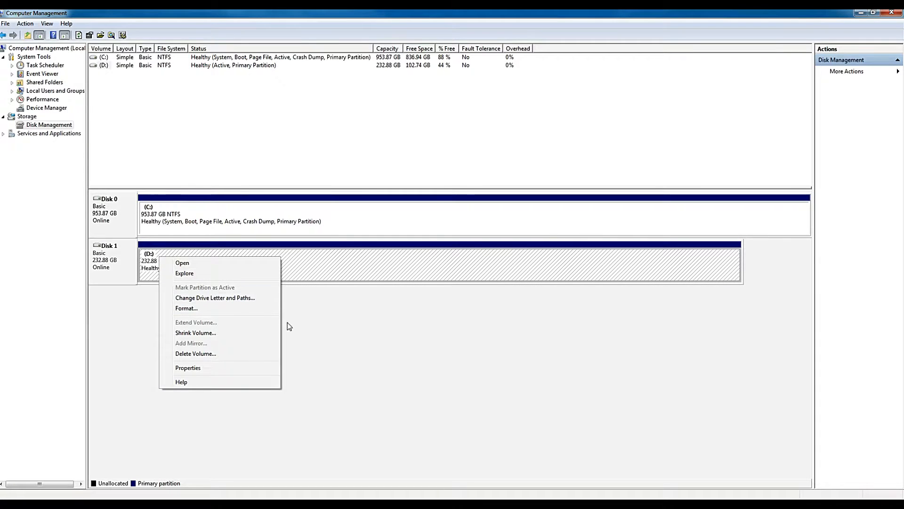
mouse_move(314, 266)
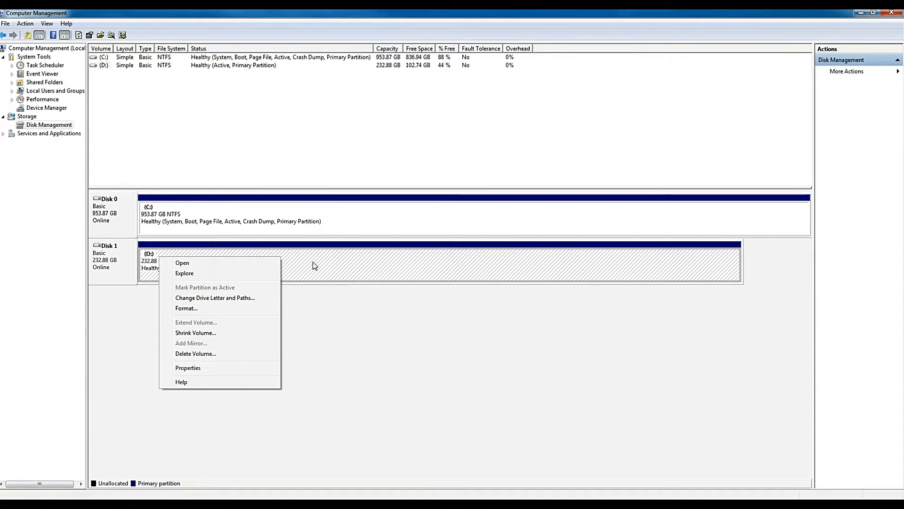
left_click(318, 294)
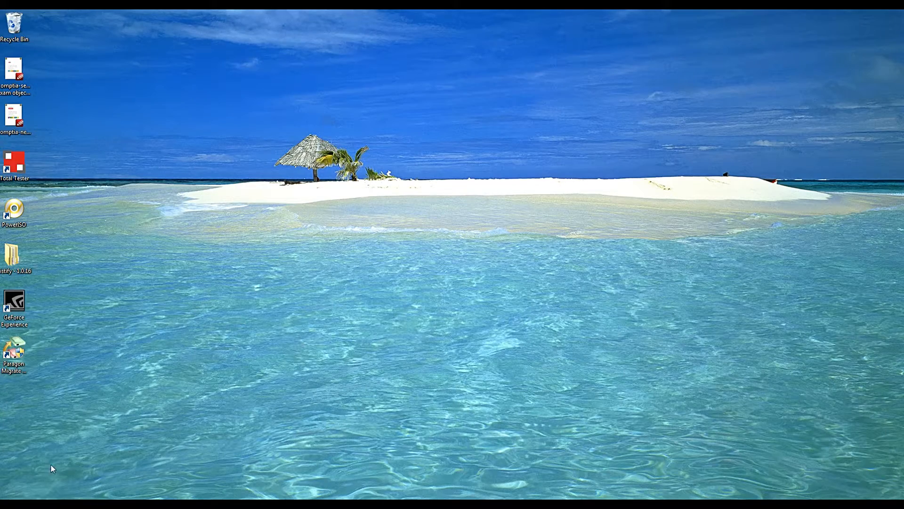
mouse_move(17, 495)
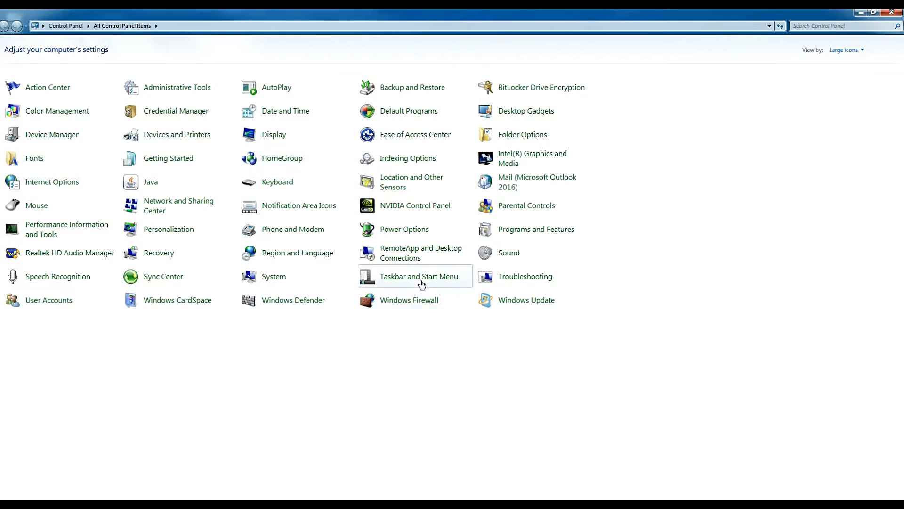
Browse Programs and Features to confirm the 76 installed programs are still present.
left_click(536, 229)
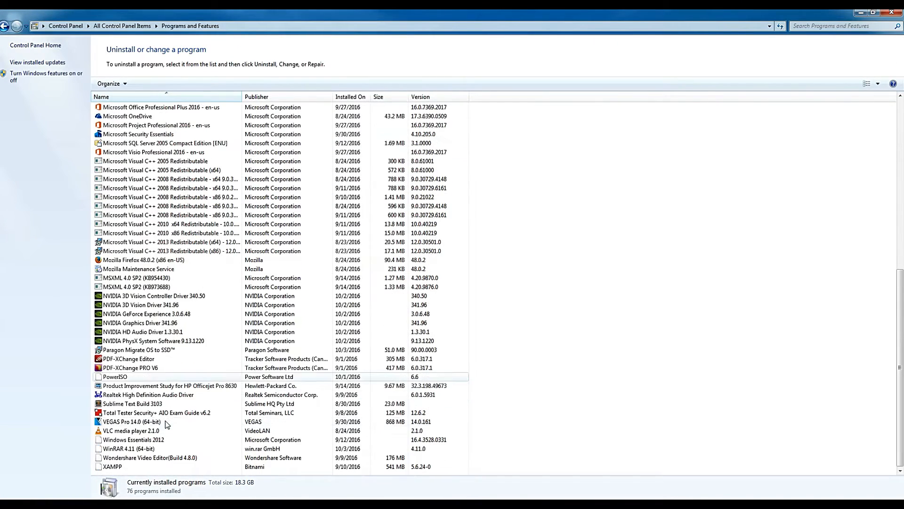
scroll("up", 3)
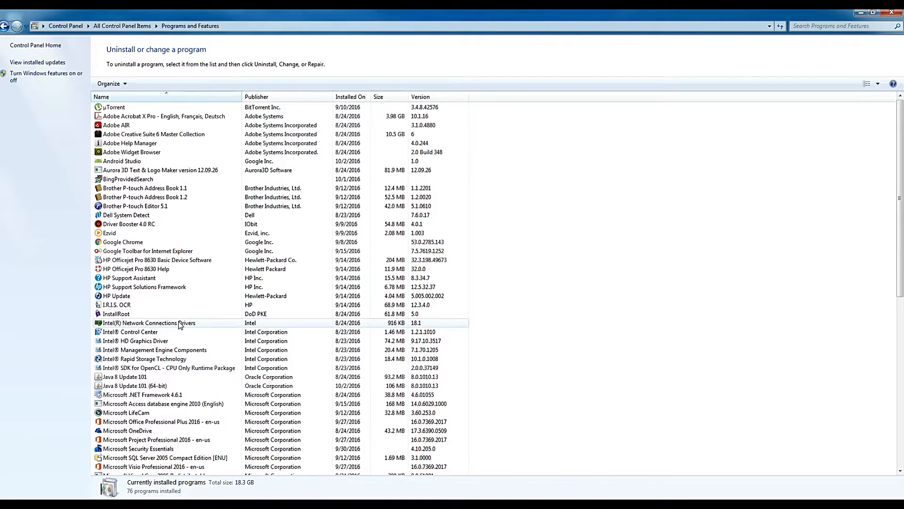
scroll("down", 3)
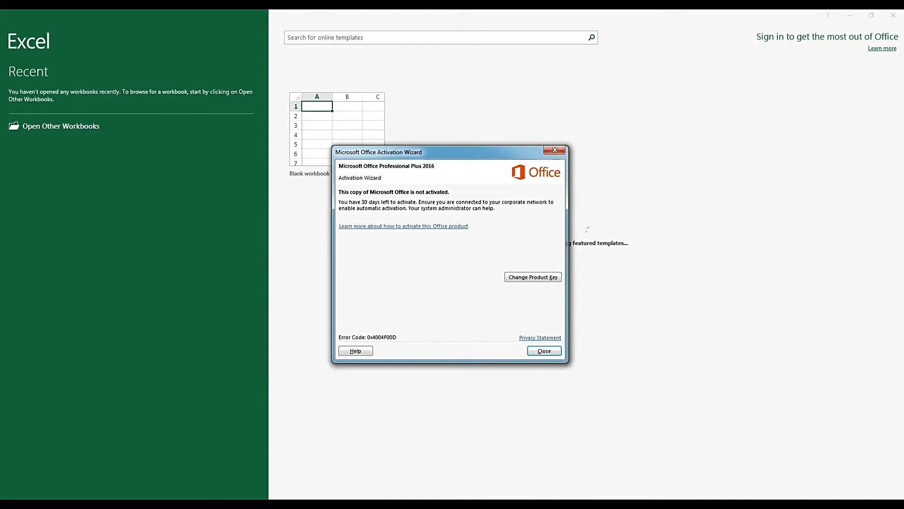
Dismiss the Office Activation Wizard notice and the What's New in Excel pop-up.
left_click(543, 350)
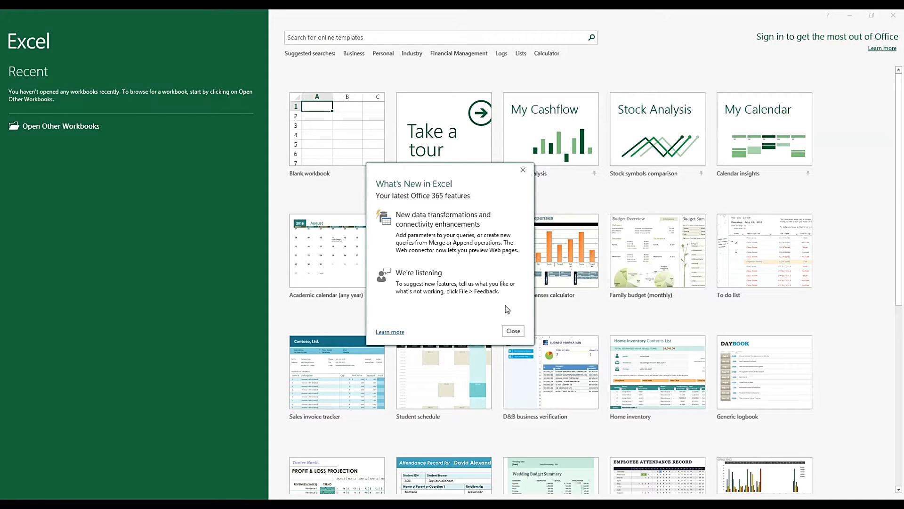
left_click(512, 331)
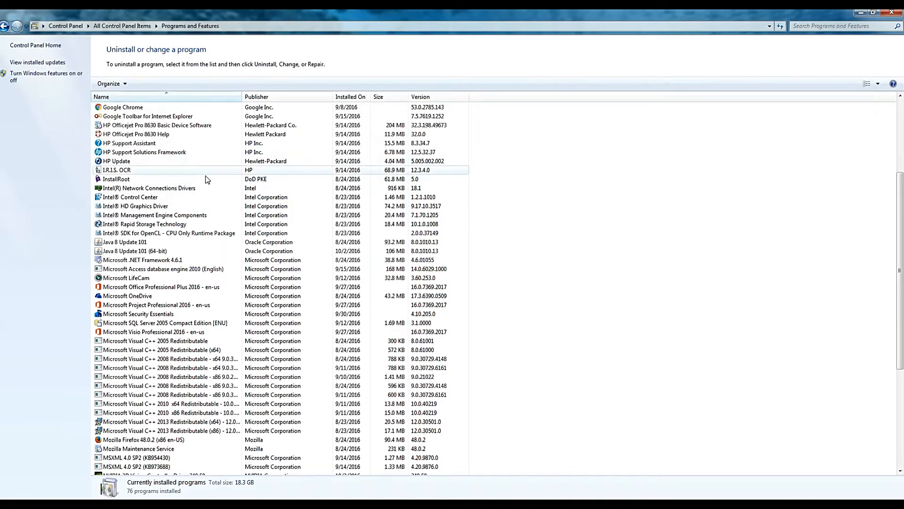
Scroll through the remaining installed programs before closing Control Panel to the desktop.
scroll("down", 3)
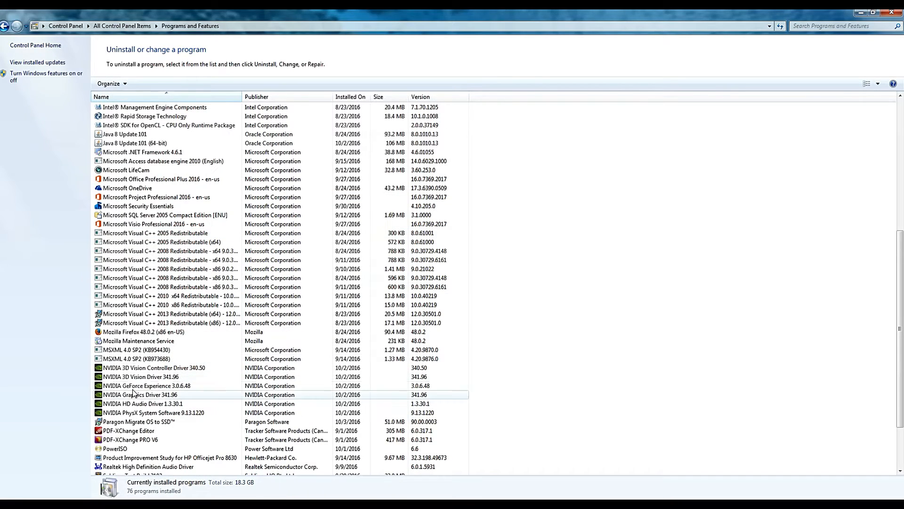
scroll("down", 3)
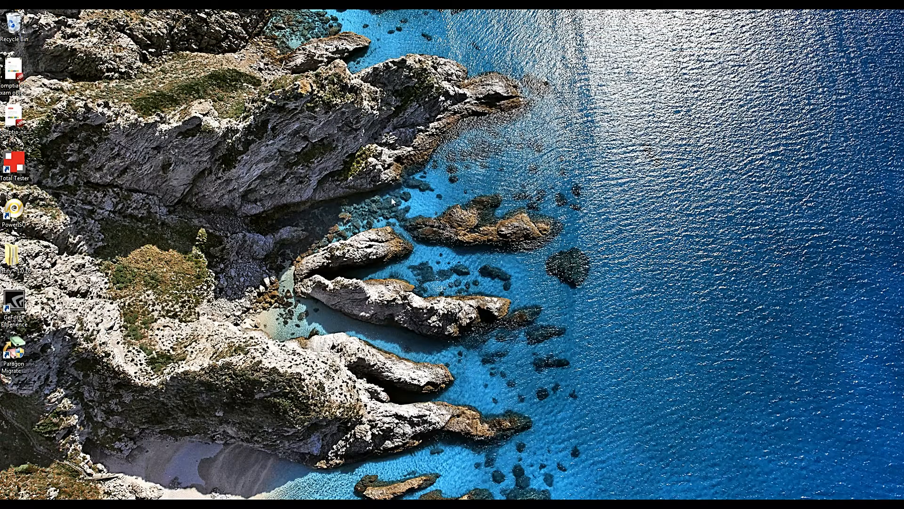
mouse_move(225, 467)
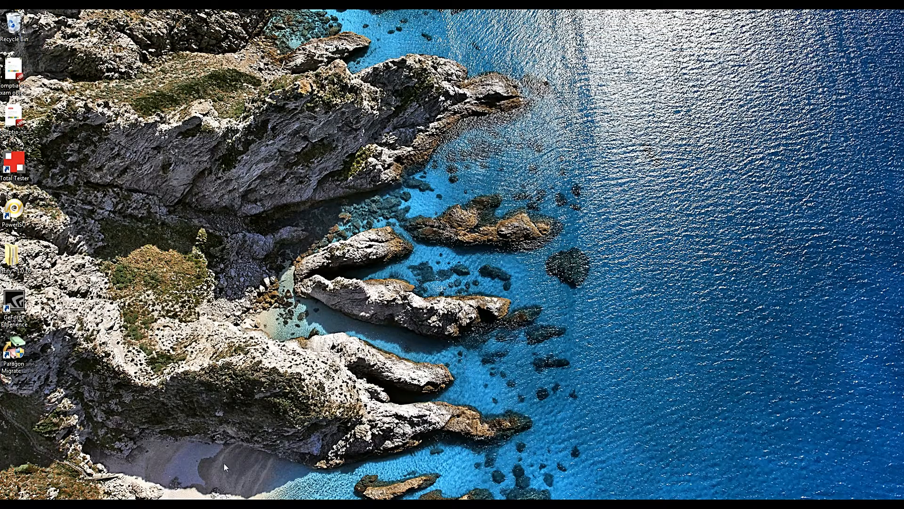
mouse_move(173, 310)
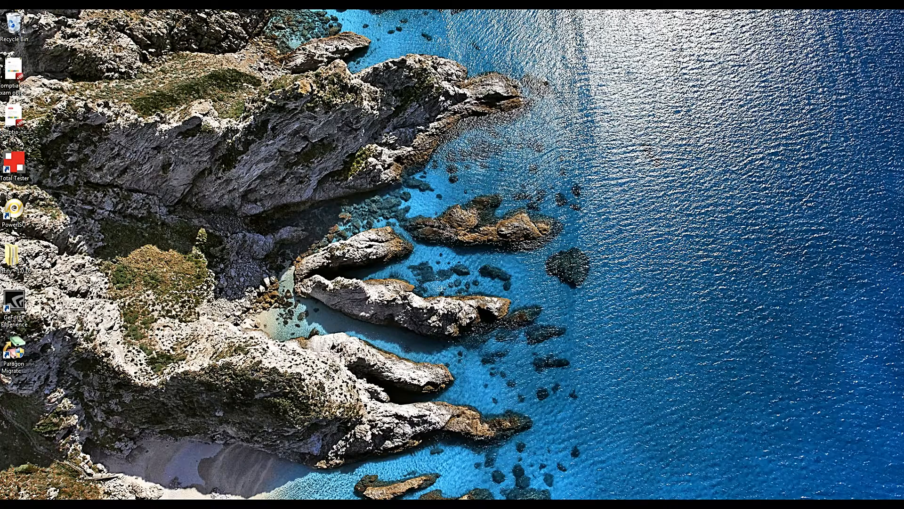
mouse_move(296, 234)
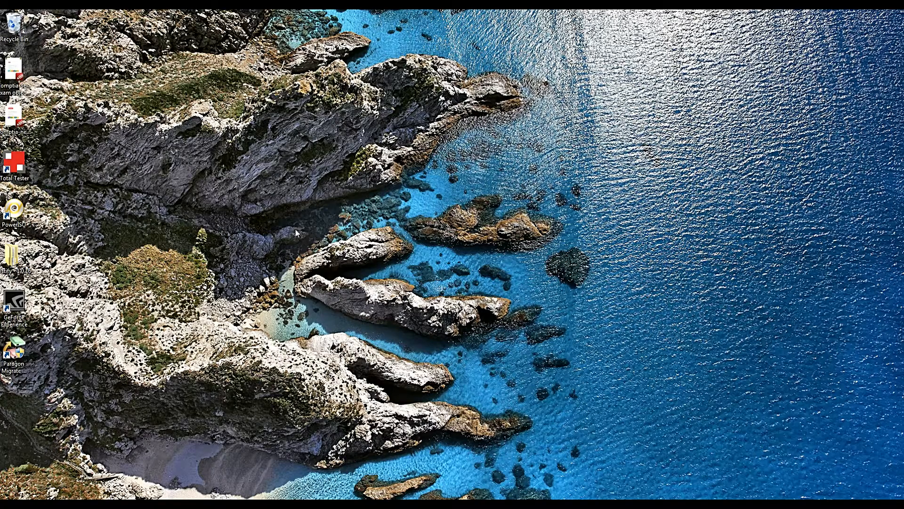